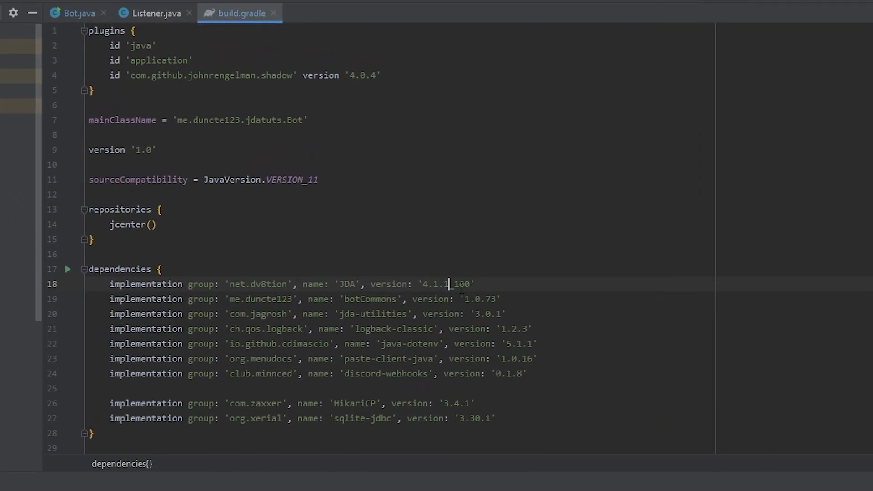
Change the JDA dependency version in build.gradle from 4.1.1_100 to the newer 4.1.1_12x build
text(20)
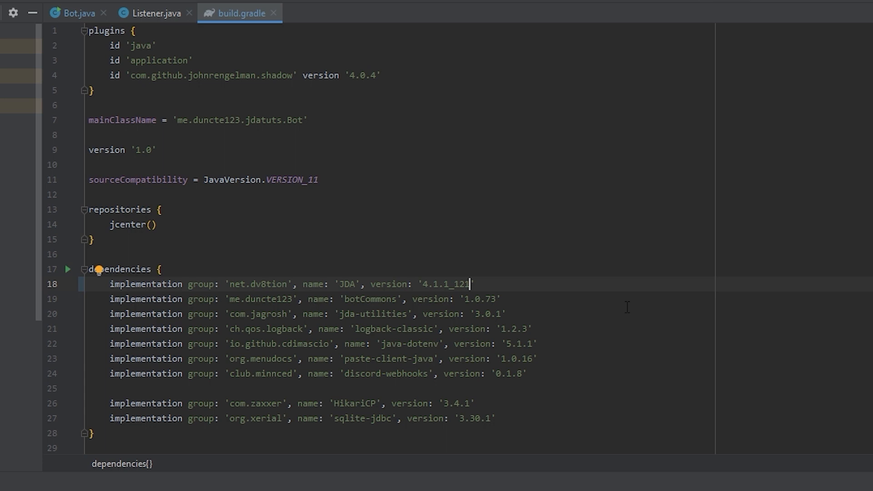
mouse_move(79, 13)
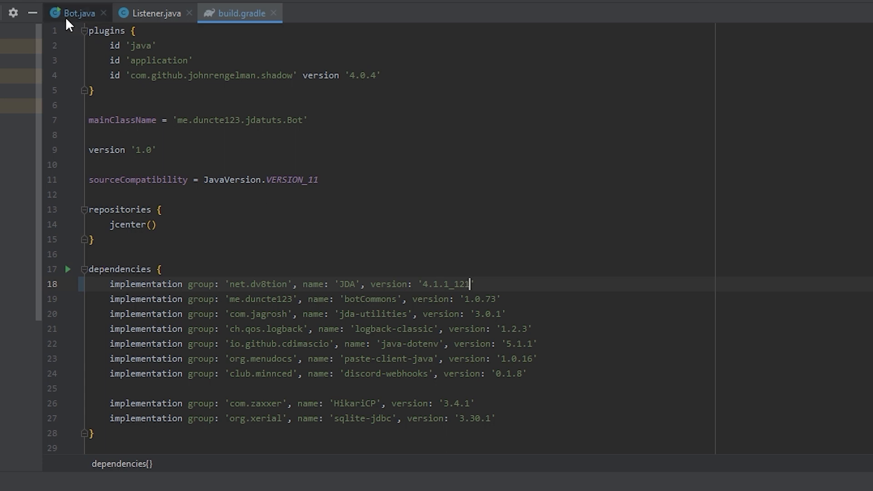
Review JDABuilder's deprecated constructor and createDefault overloads from Bot.java, then return to Bot.java
click(78, 13)
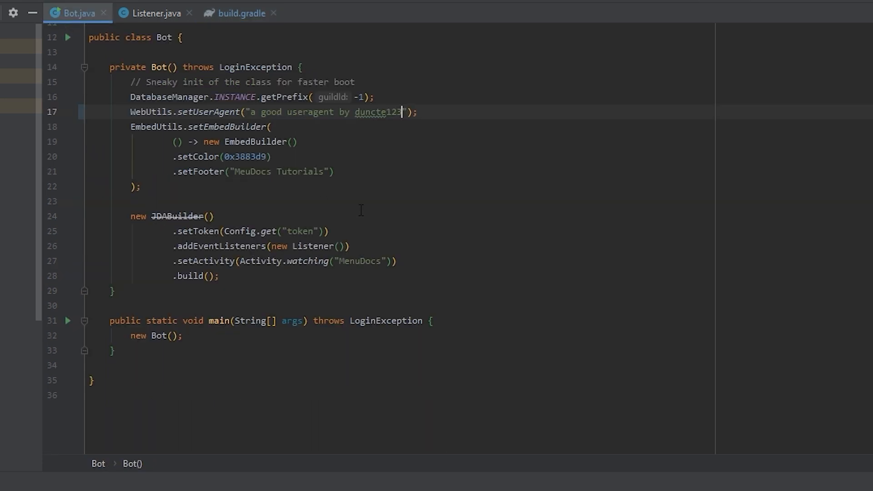
mouse_move(176, 217)
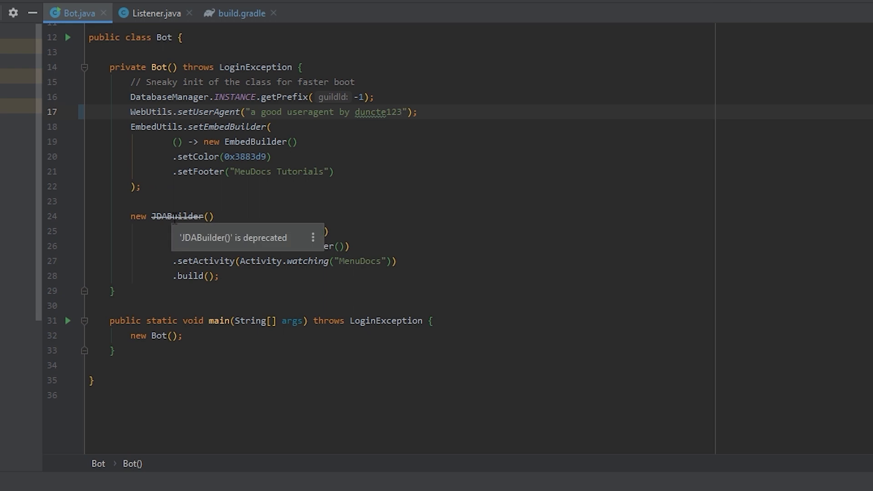
click(179, 216)
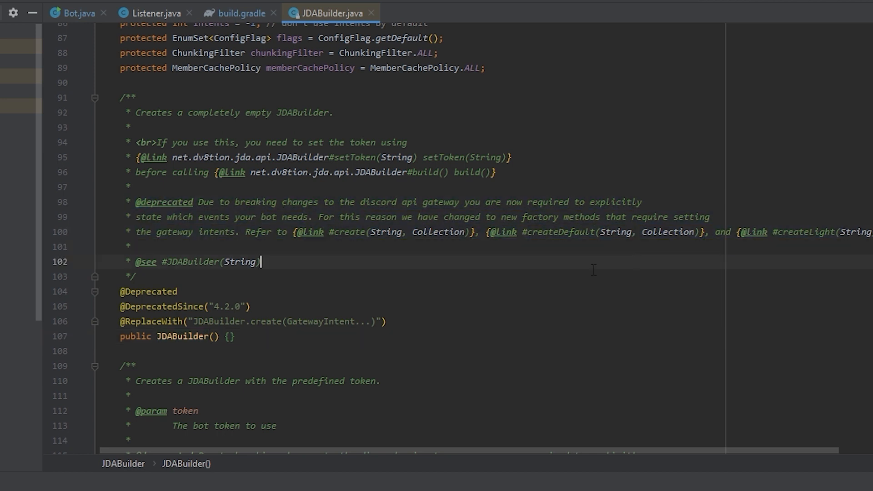
mouse_move(299, 89)
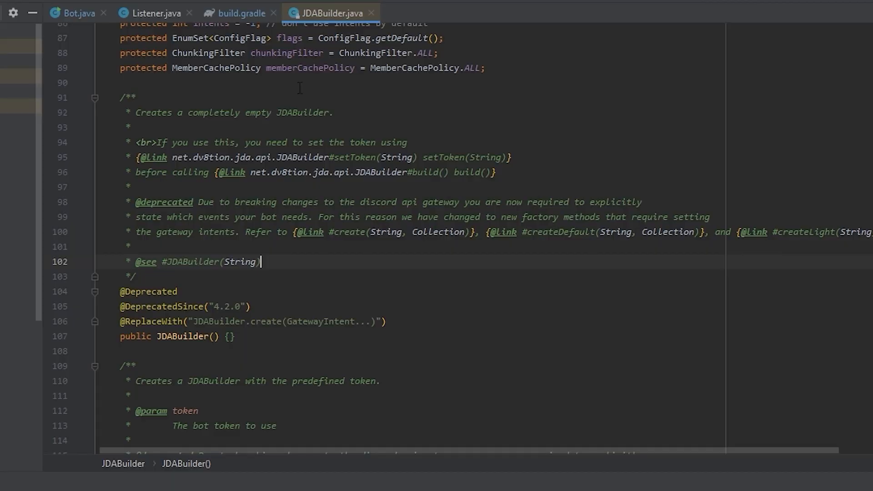
scroll(down, 3)
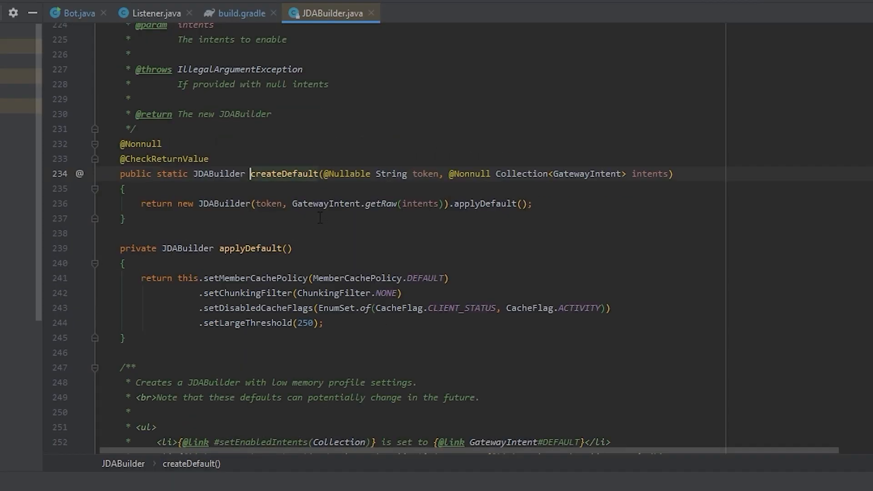
scroll(up, 3)
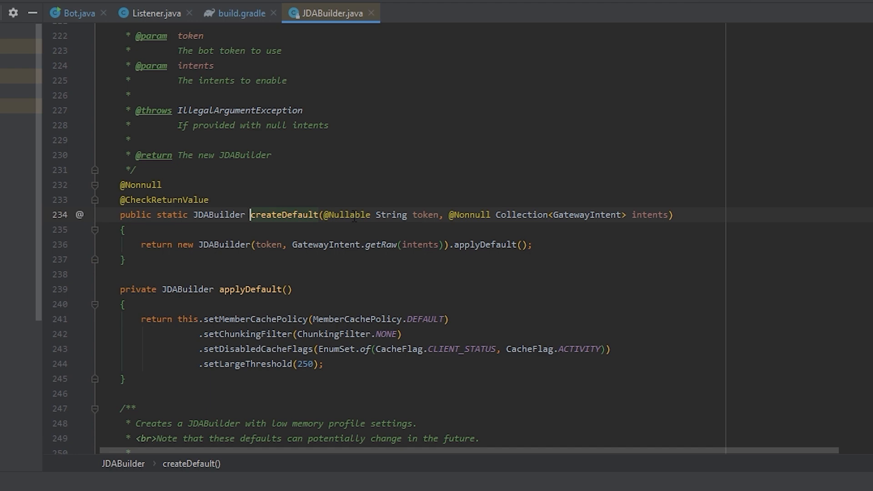
double_click(648, 214)
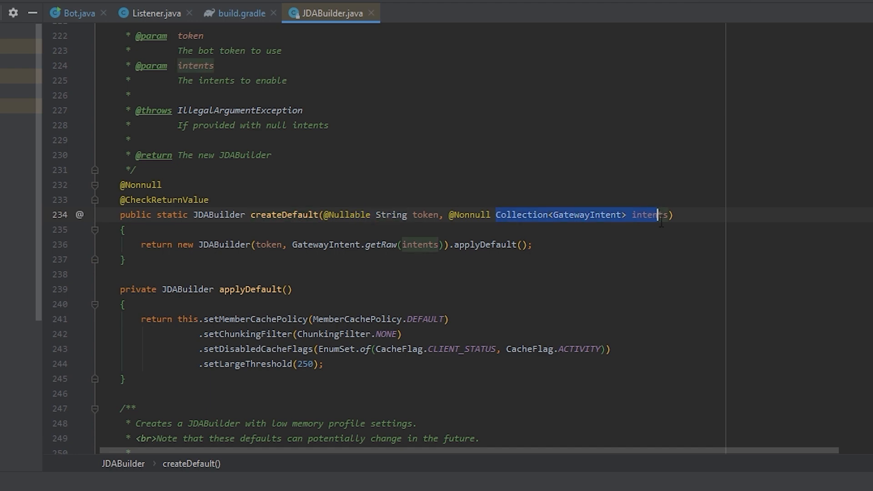
scroll(up, 3)
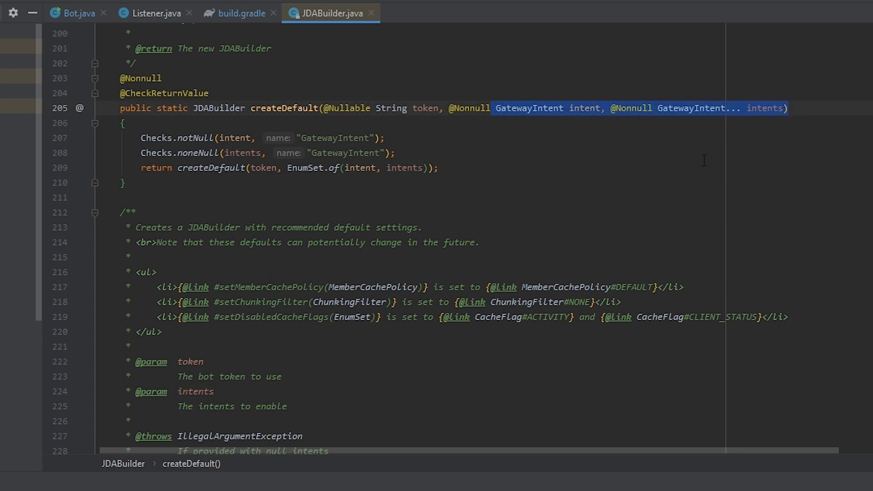
click(76, 13)
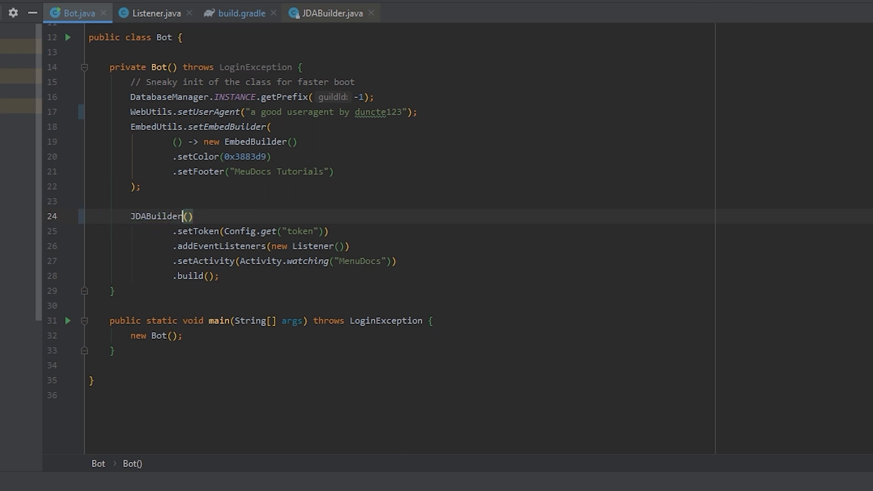
Replace the deprecated constructor with JDABuilder.createDefault(Config.get("token")) in Bot.java
text(.creatreDF)
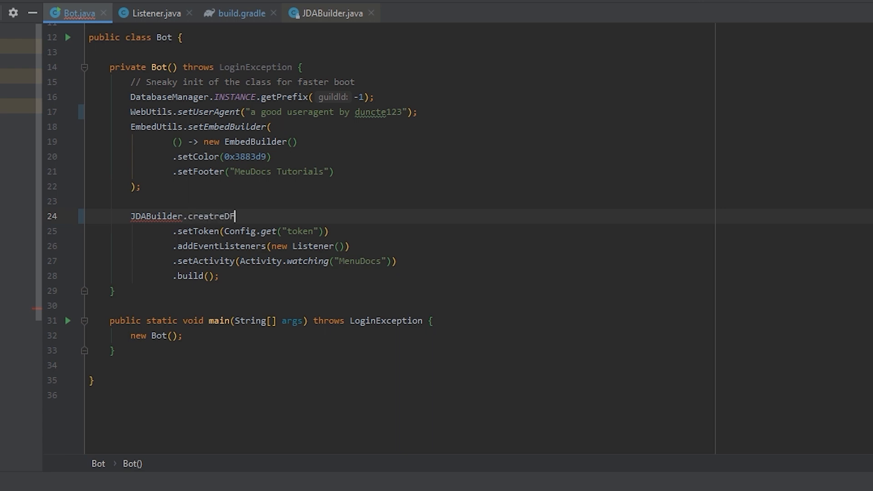
key(Backspace)
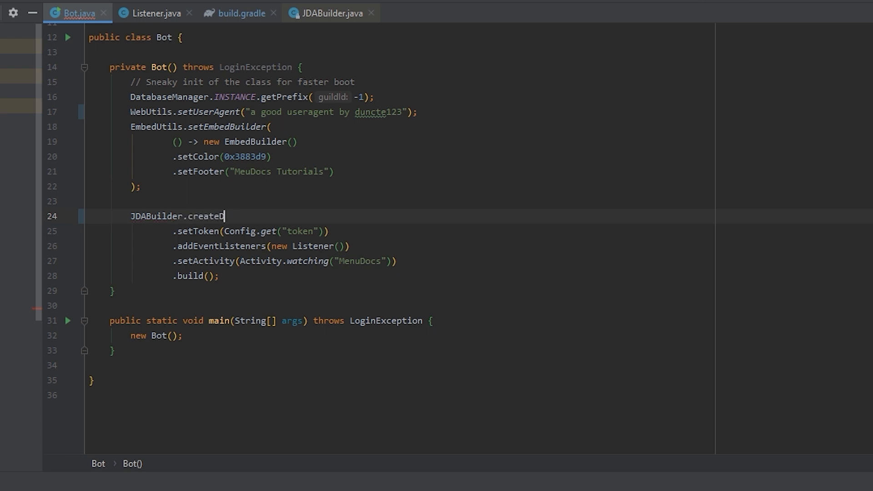
text(efault())
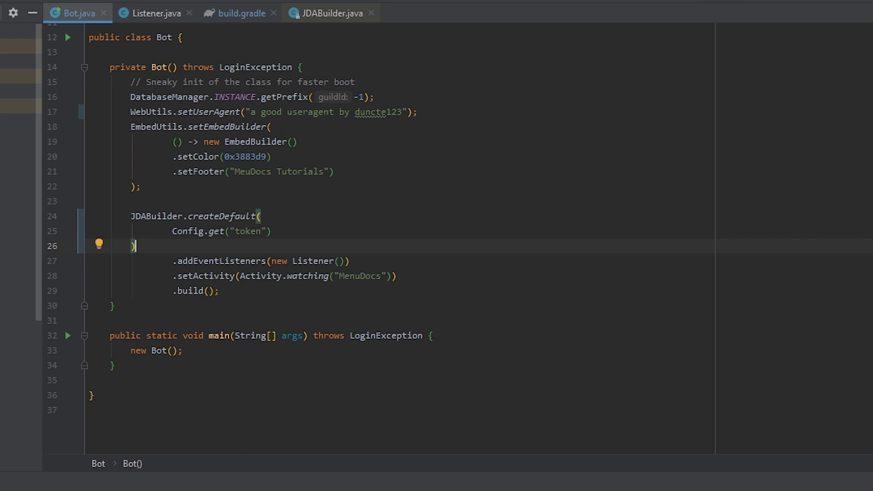
Navigate from createDefault to GatewayIntent.DEFAULT and review the enum, noting GUILD_MESSAGE_TYPING and DIRECT_MESSAGE_TYPING
click(331, 13)
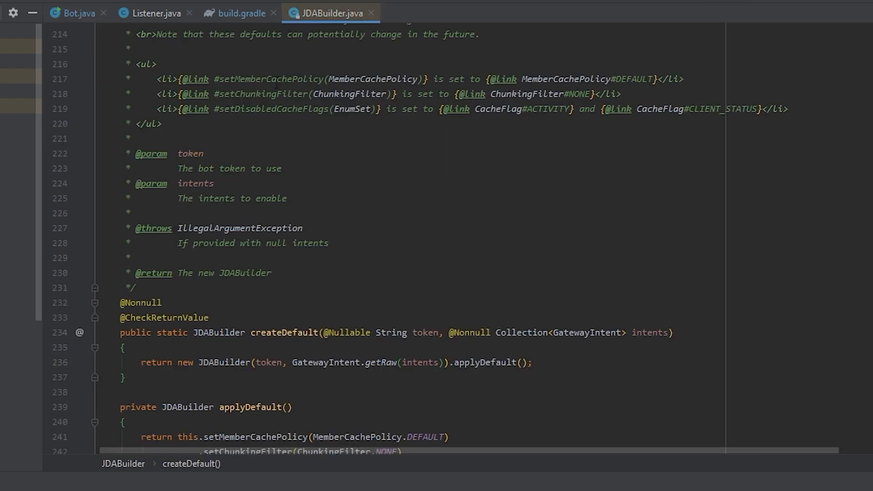
scroll(up, 3)
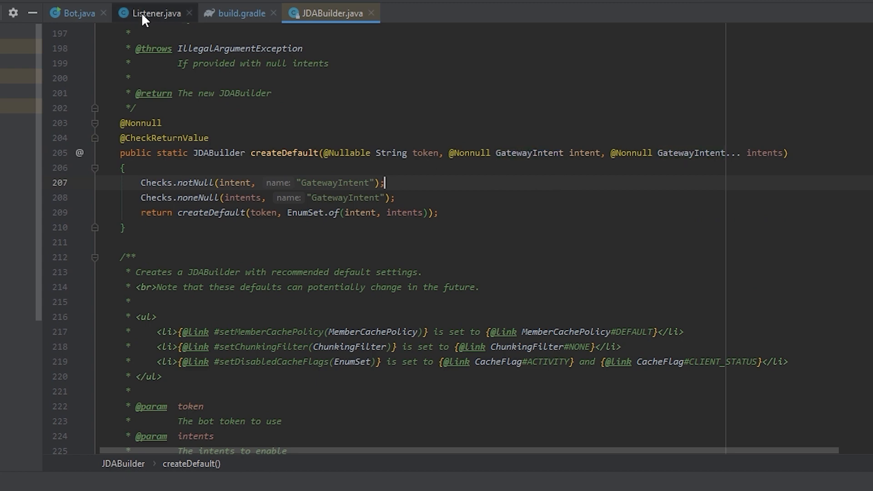
click(76, 12)
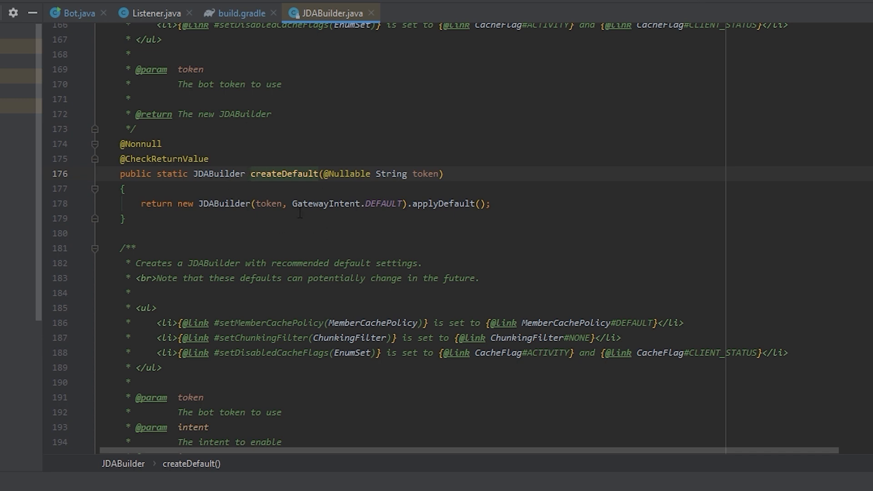
click(383, 203)
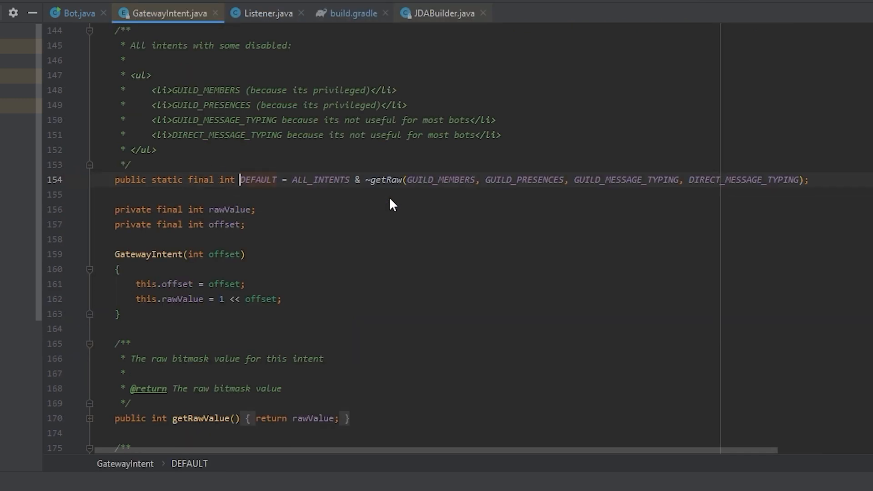
click(254, 150)
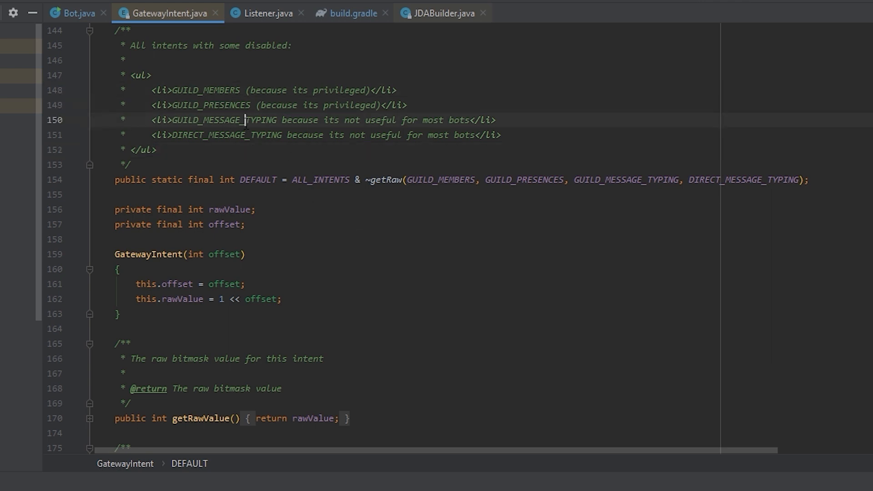
click(244, 134)
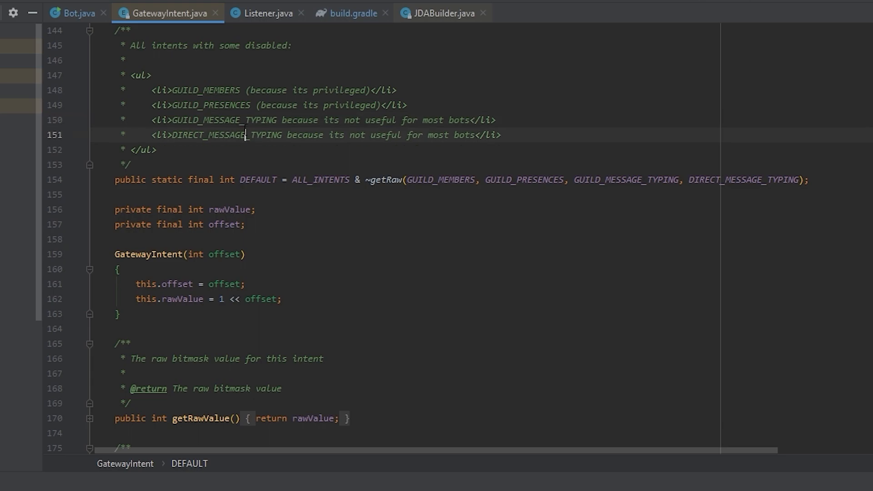
scroll(up, 3)
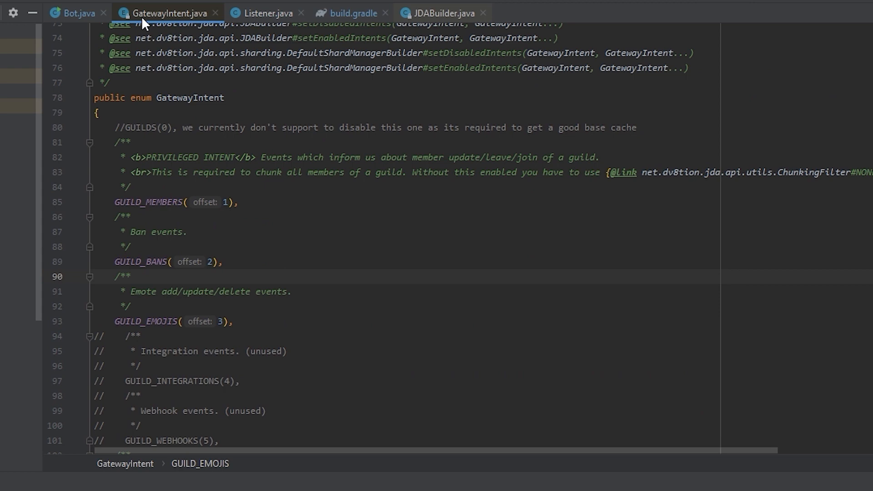
Split GatewayIntent.java vertically, check Listener.java's handlers in the left pane, then return it to Bot.java
right_click(164, 13)
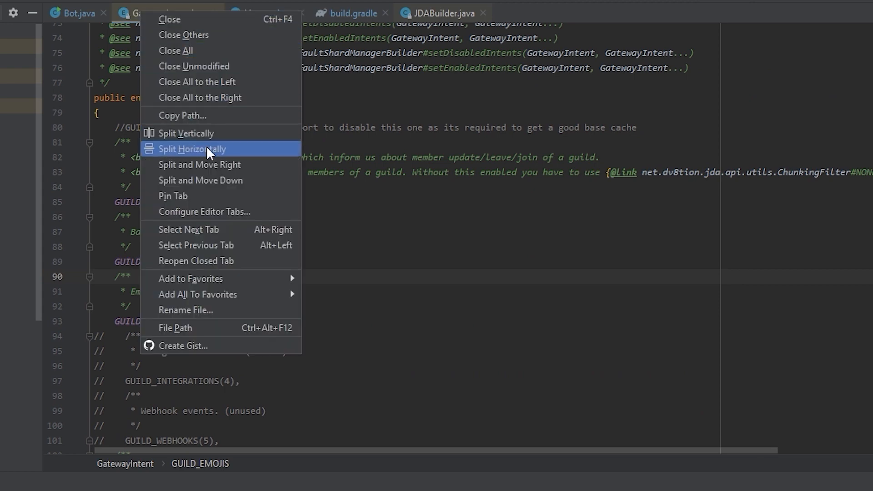
click(192, 148)
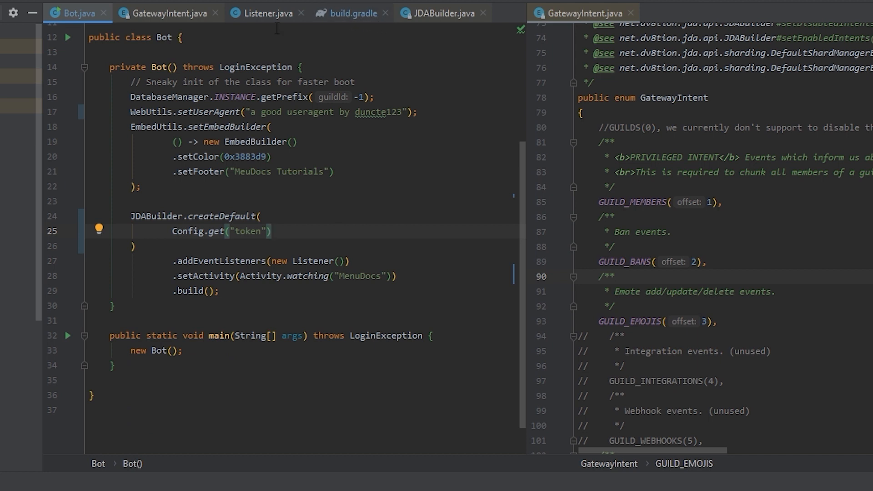
click(267, 13)
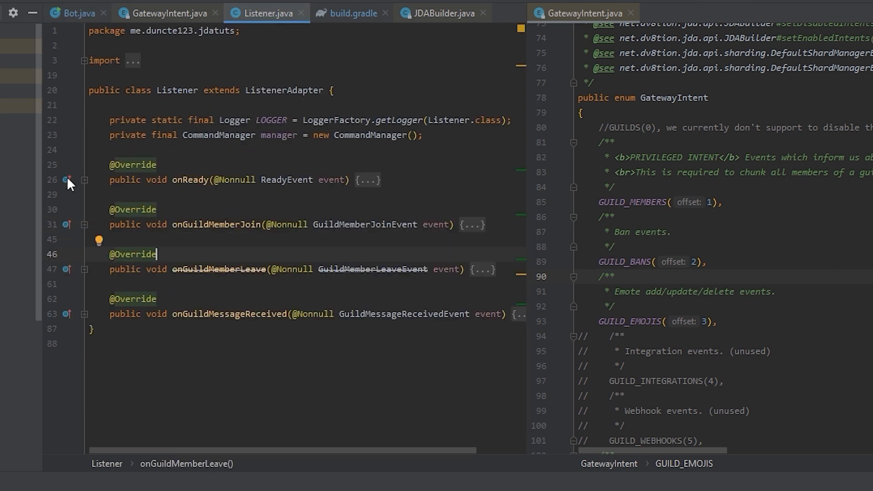
mouse_move(446, 179)
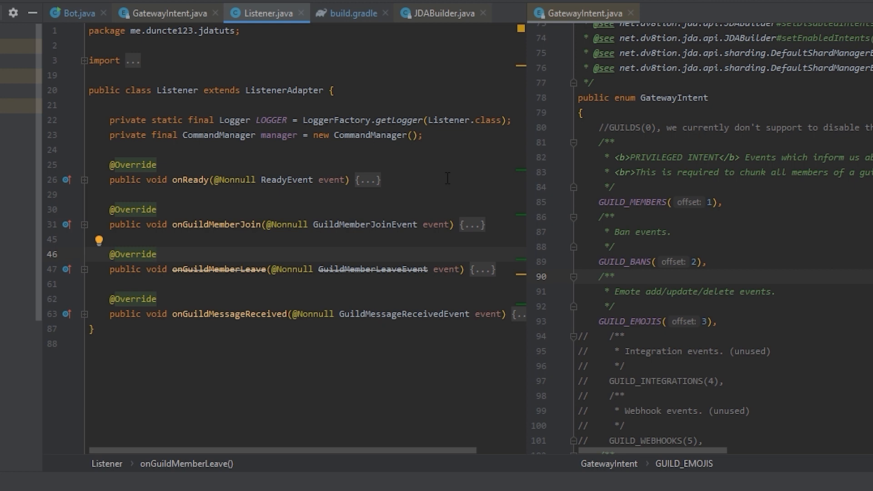
mouse_move(189, 211)
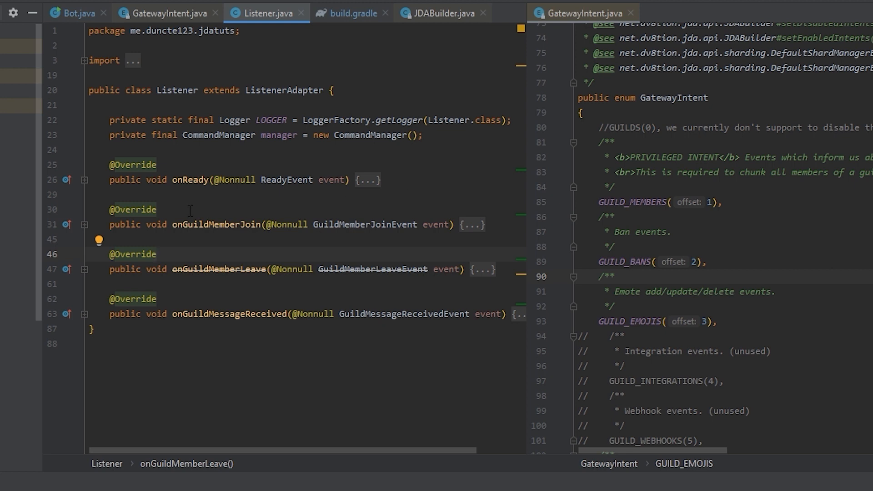
mouse_move(358, 281)
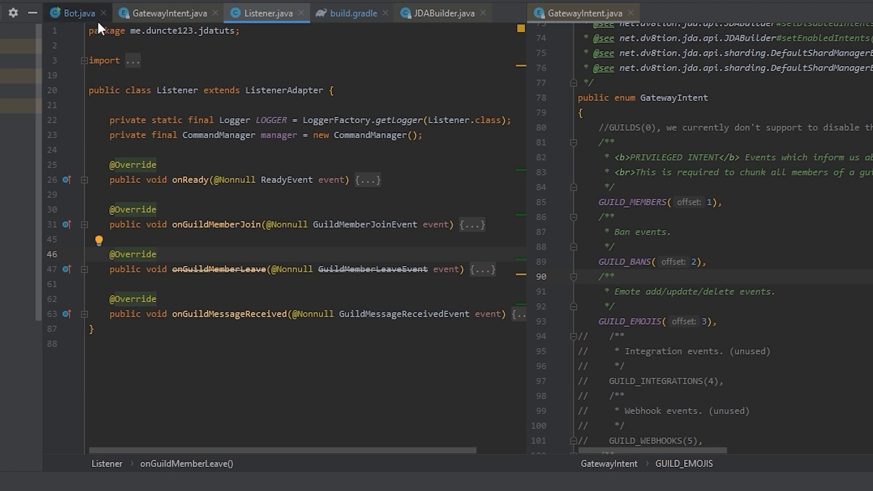
click(76, 13)
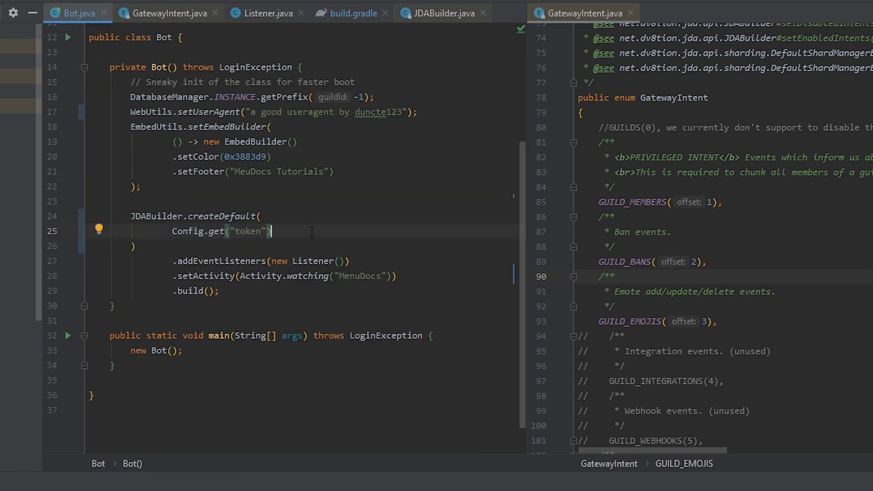
Pass GatewayIntent.GUILD_MEMBERS after the token in createDefault
text(.)
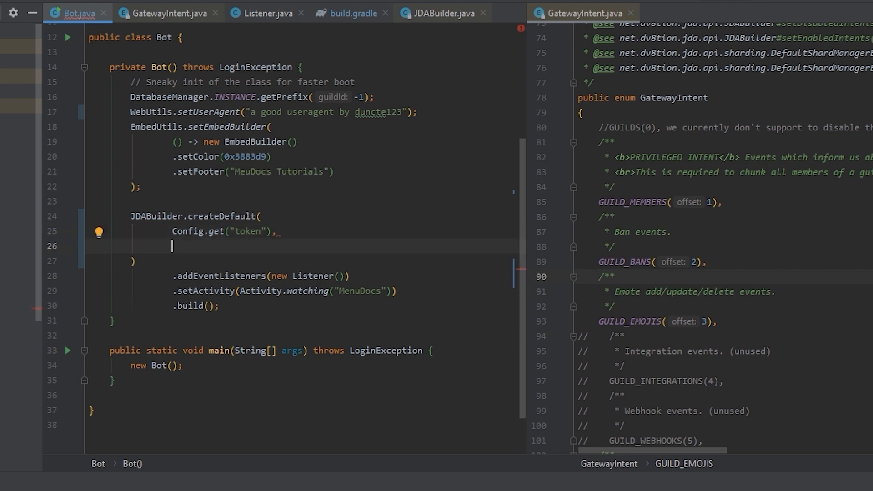
text(Gatewa)
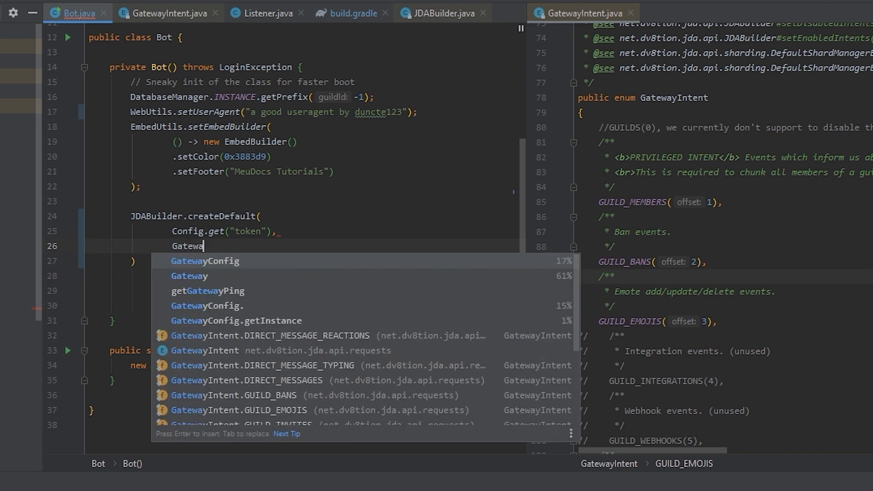
text(Intent.GUILD_MEMBERS)
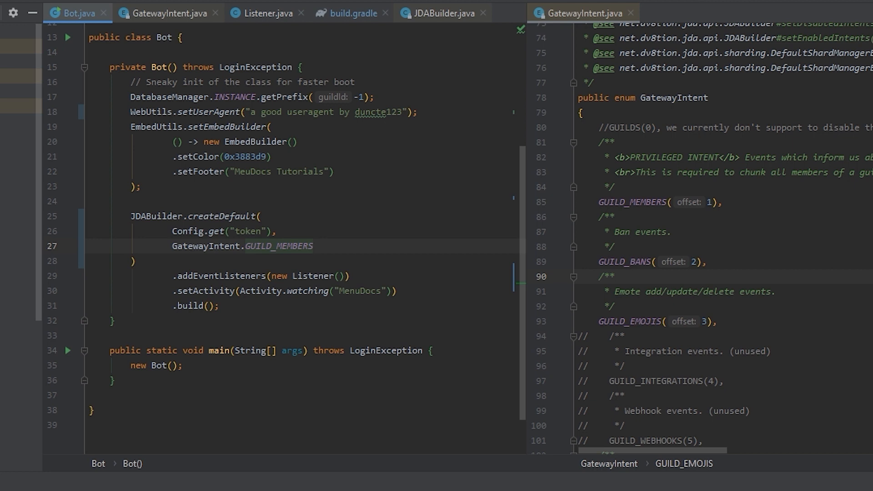
click(314, 246)
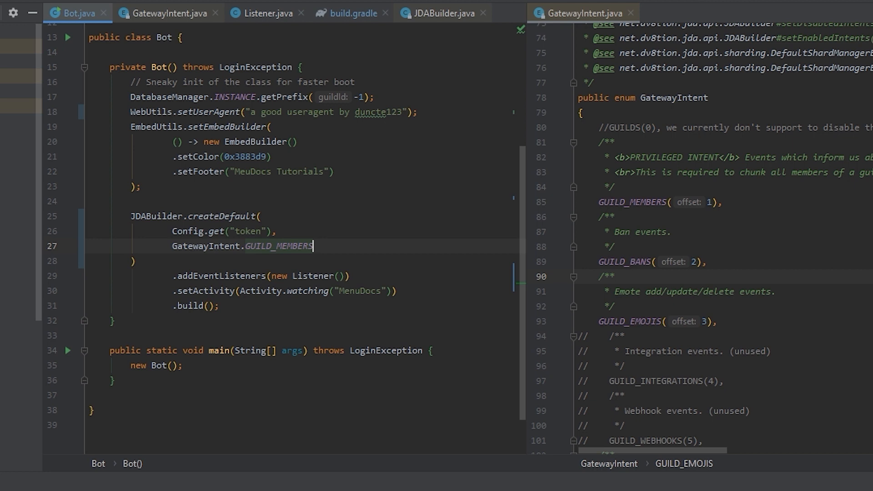
click(276, 232)
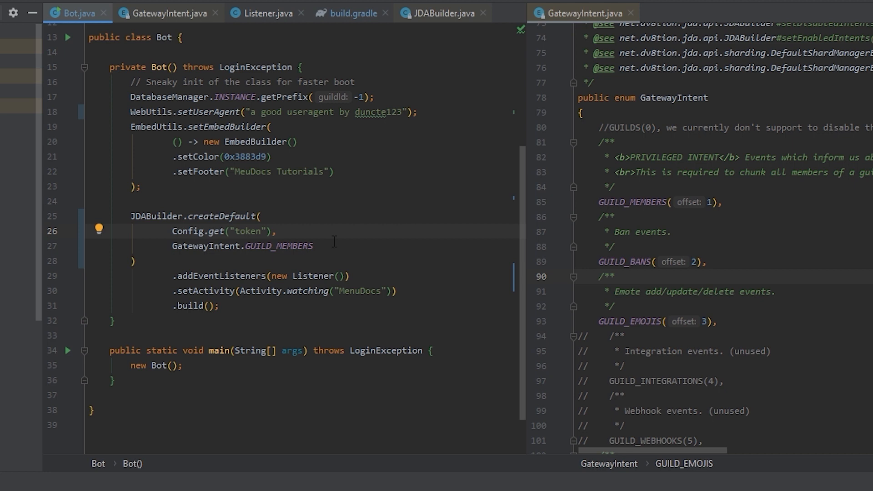
Add GatewayIntent.GUILD_MESSAGES after checking Listener and the enum, then close the GatewayIntent split
click(262, 12)
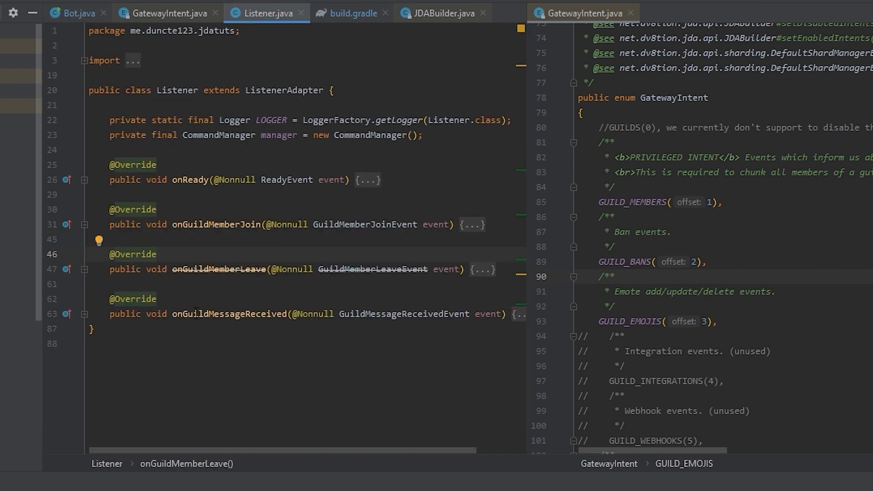
click(76, 13)
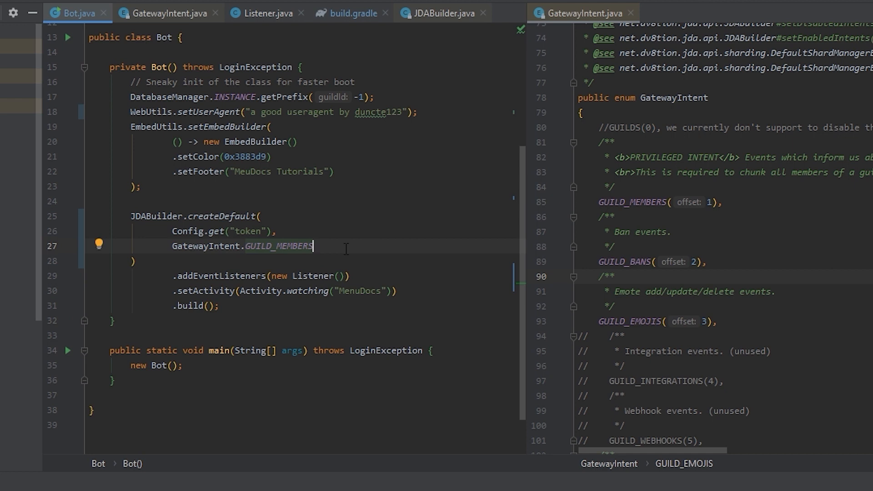
text(,)
text(GatewayIntent.GUILD_MESSAGES)
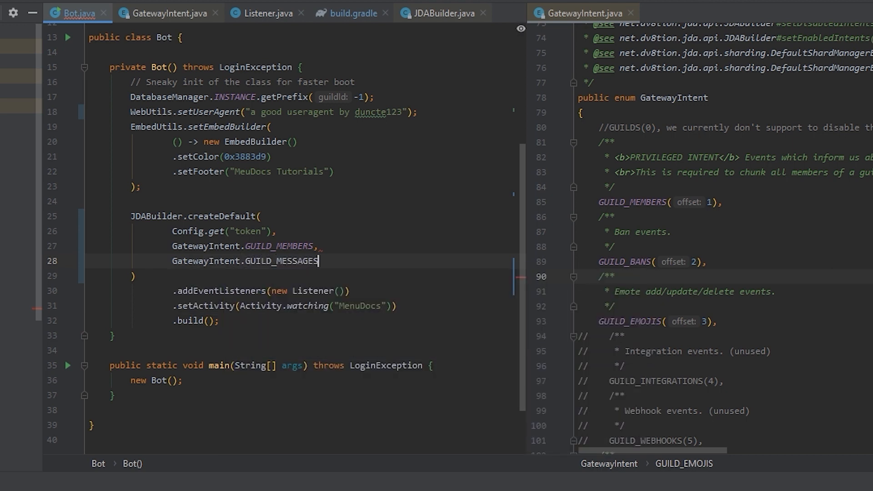
click(166, 12)
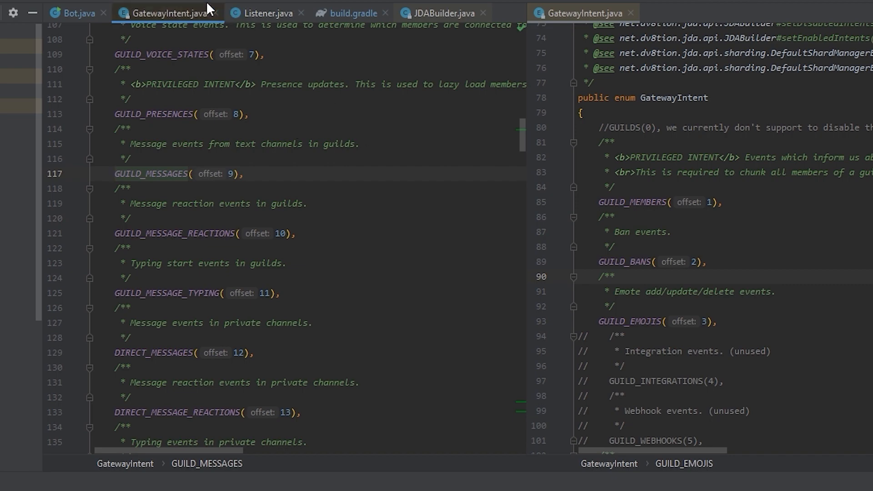
click(75, 13)
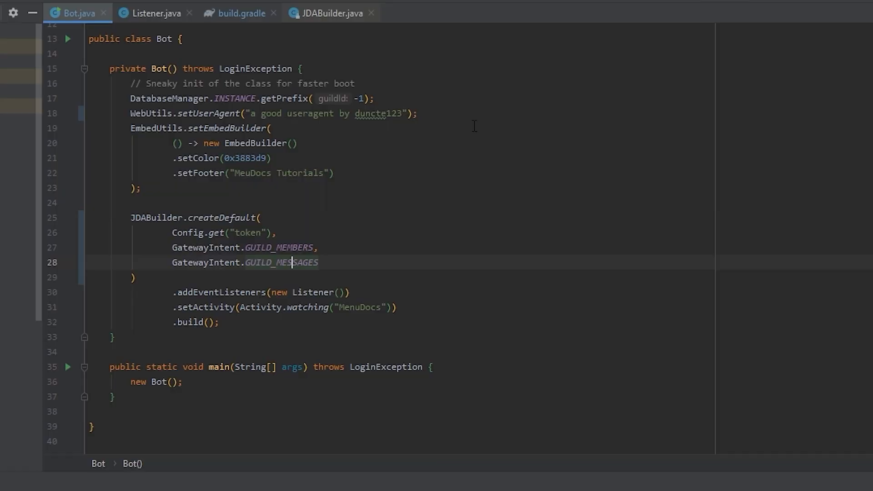
mouse_move(402, 233)
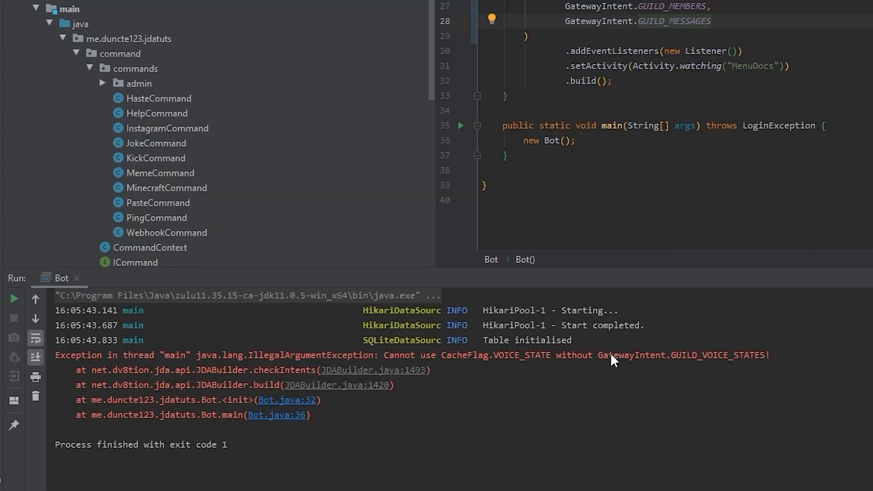
mouse_move(561, 426)
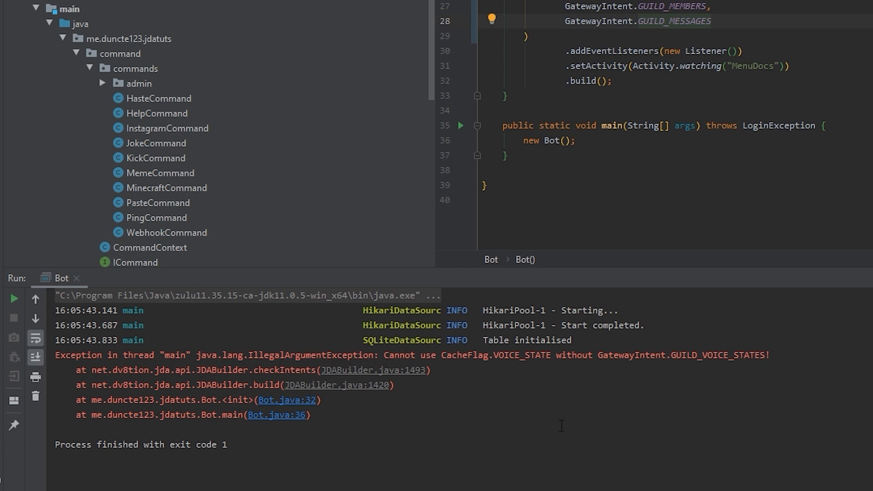
mouse_move(543, 398)
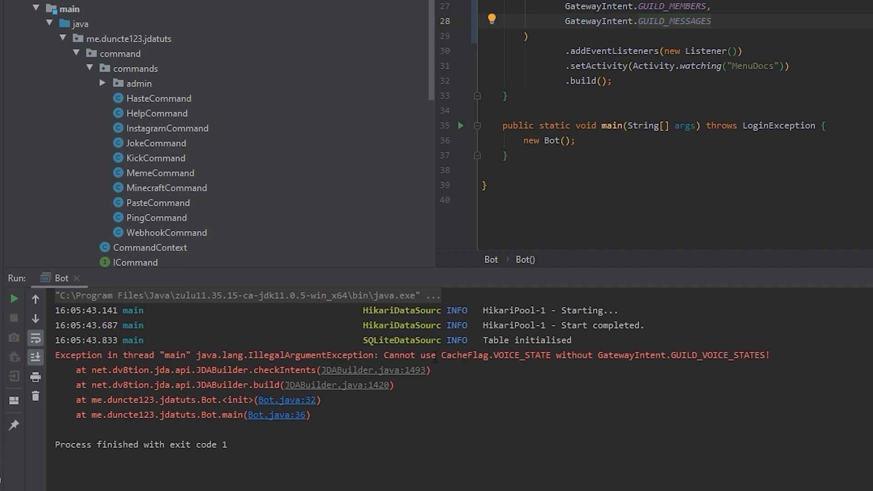
Run the bot, see the CacheFlag.VOICE_STATE IllegalArgumentException, and minimize the Run console
double_click(710, 356)
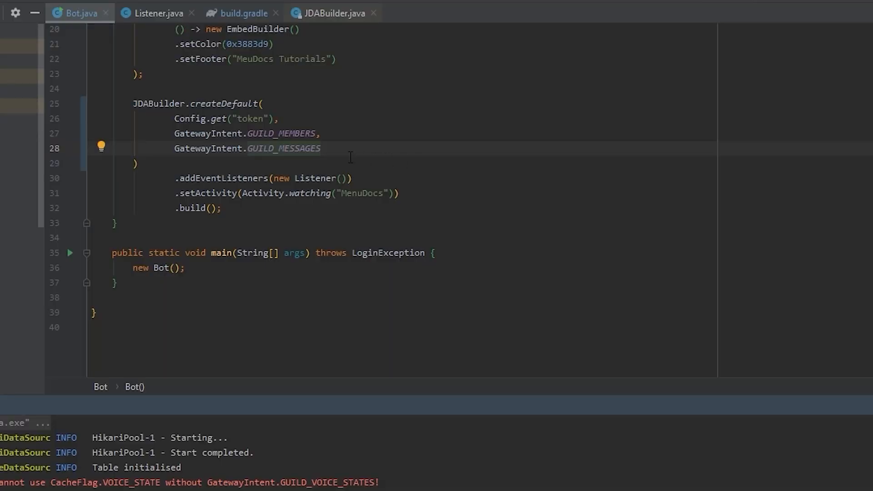
Add GatewayIntent.GUILD_VOICE_STATES, rerun, then add GatewayIntent.GUILD_EMOJIS for the EMOTE cache flag error
click(321, 148)
text(GatewayIntent.GUILD_VOICE_STATES)
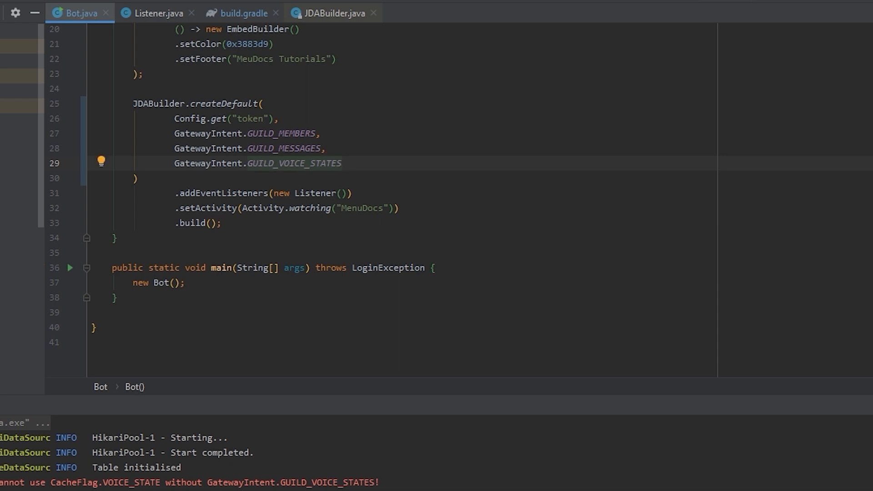
click(342, 163)
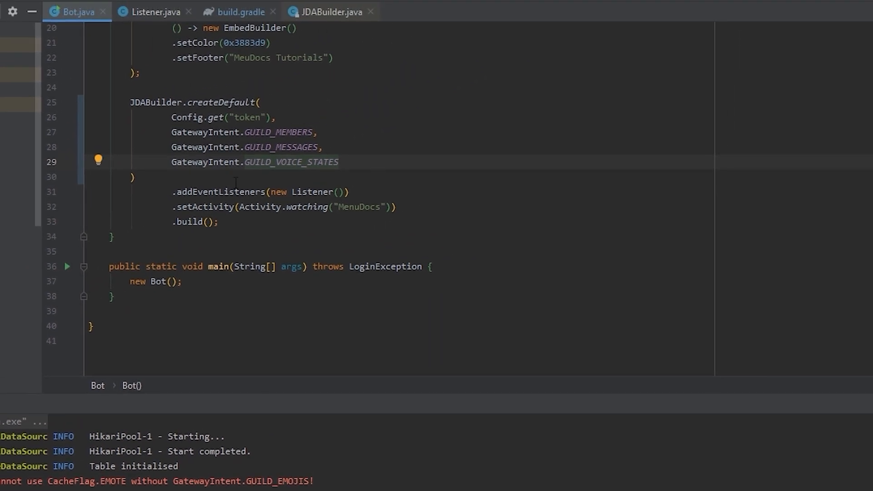
mouse_move(404, 158)
text(,)
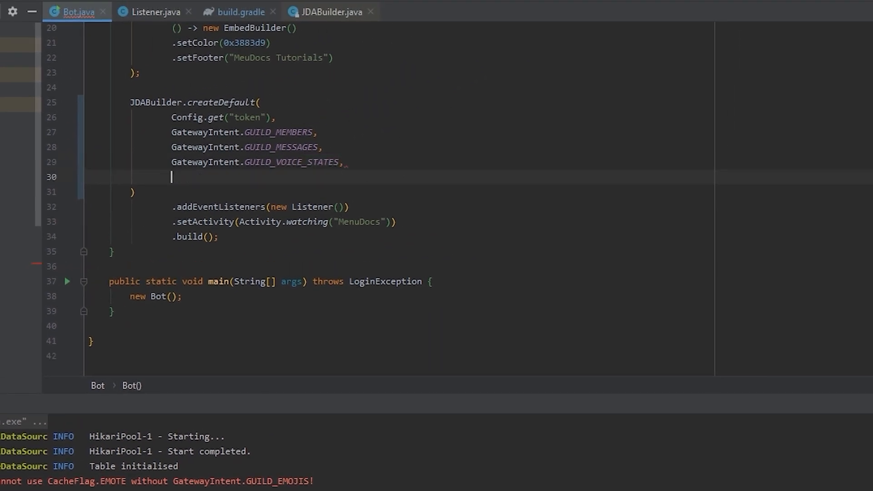
text(GatewayIntent.GUILD_EMOJIS)
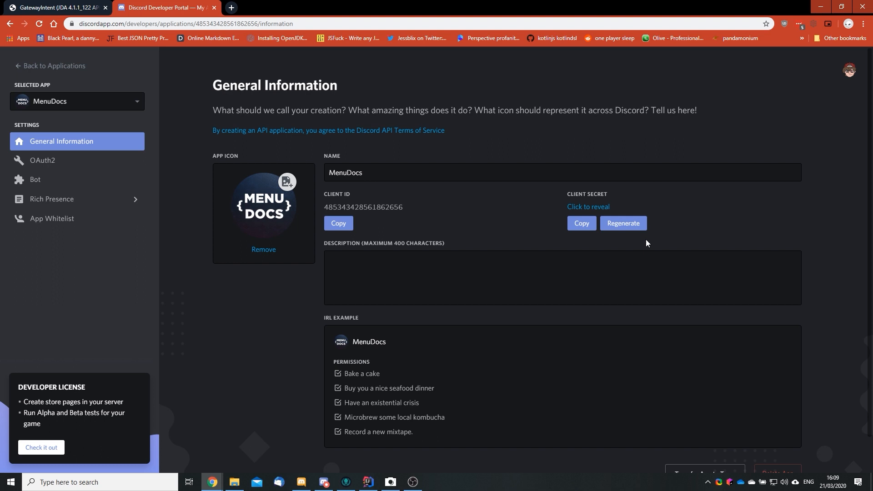
mouse_move(47, 183)
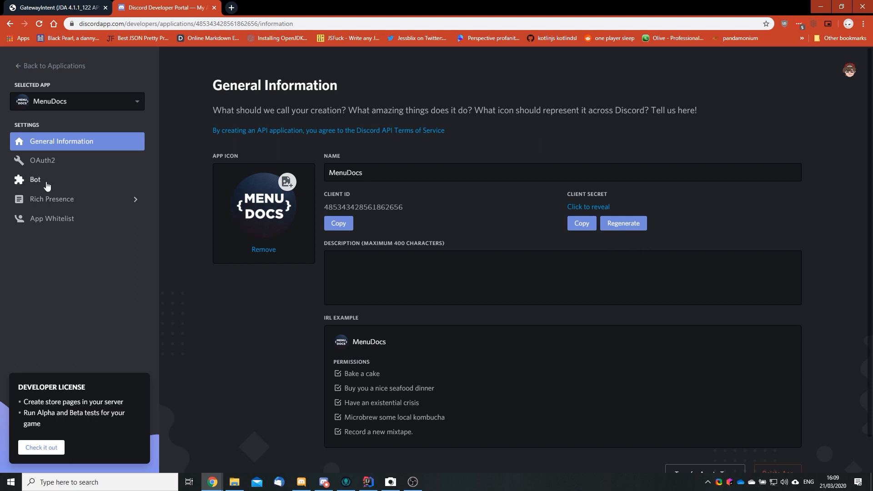
Enable the Server Members privileged intent in the Discord Developer Portal, then bring up Discord to test the bot
click(36, 179)
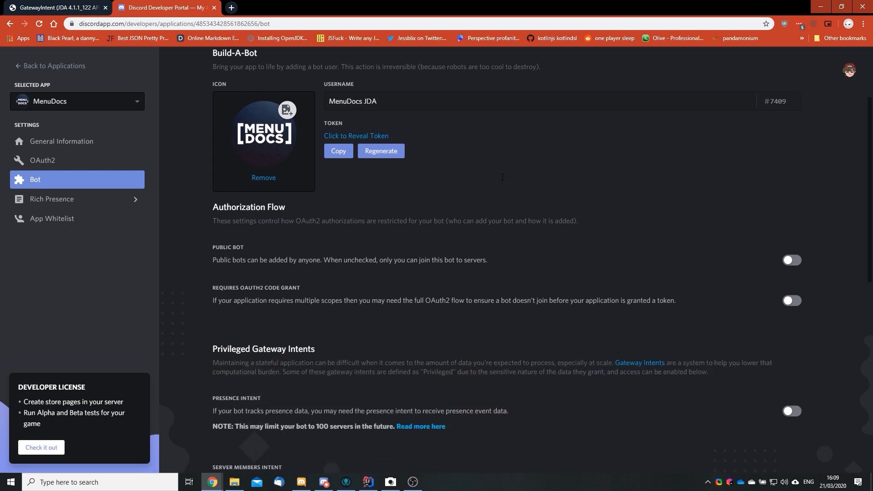
scroll(down, 3)
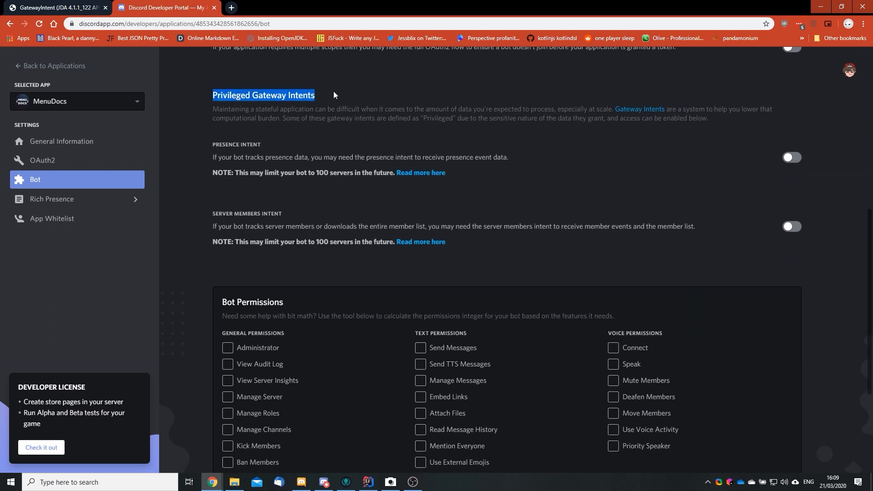
click(334, 95)
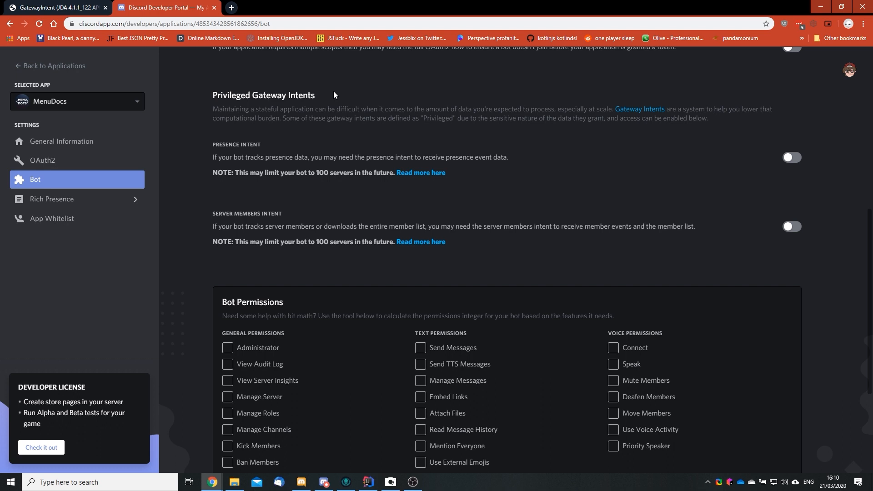
double_click(237, 145)
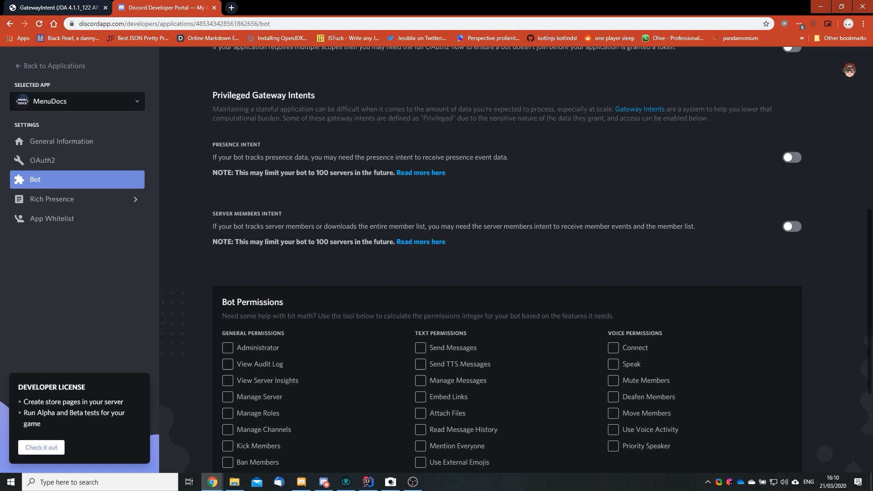
double_click(246, 213)
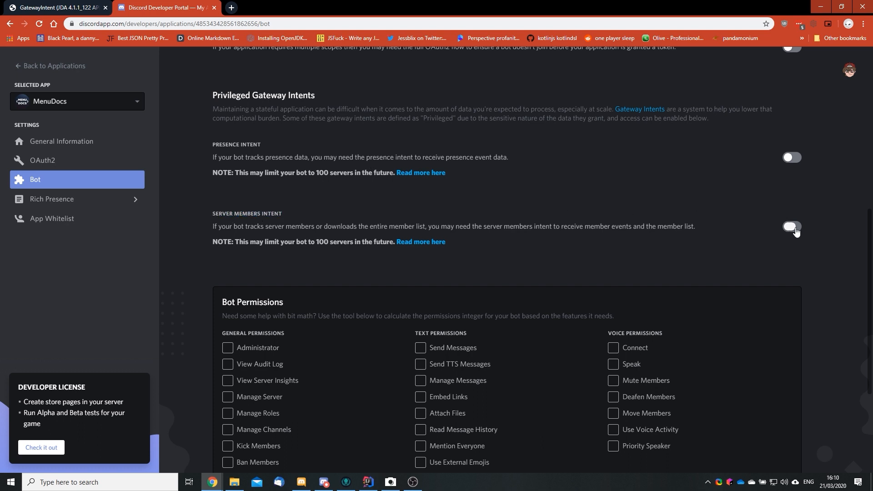
click(791, 226)
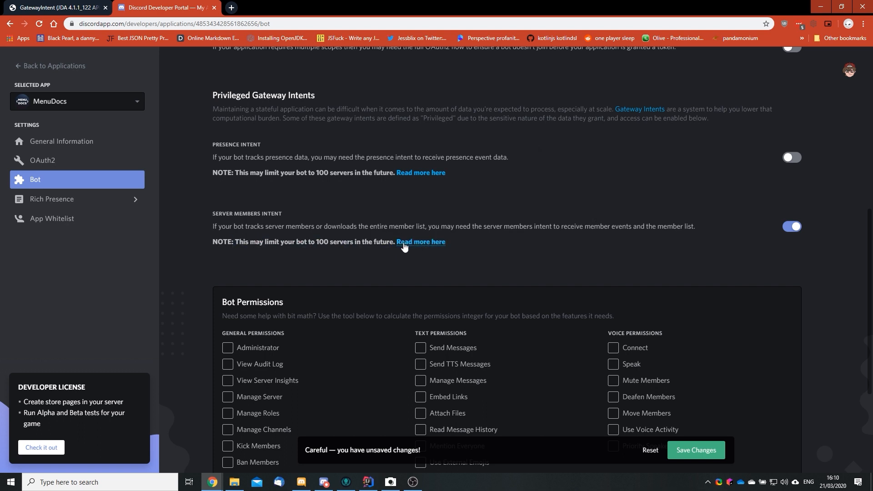
mouse_move(508, 246)
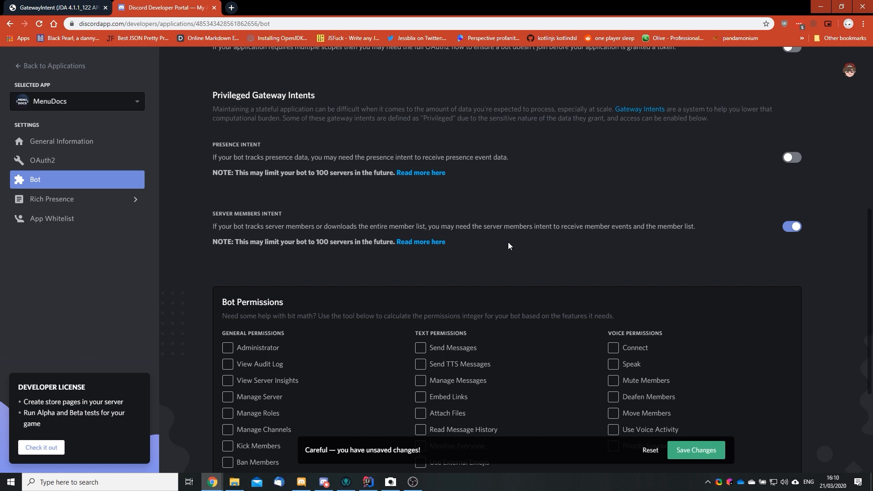
mouse_move(236, 241)
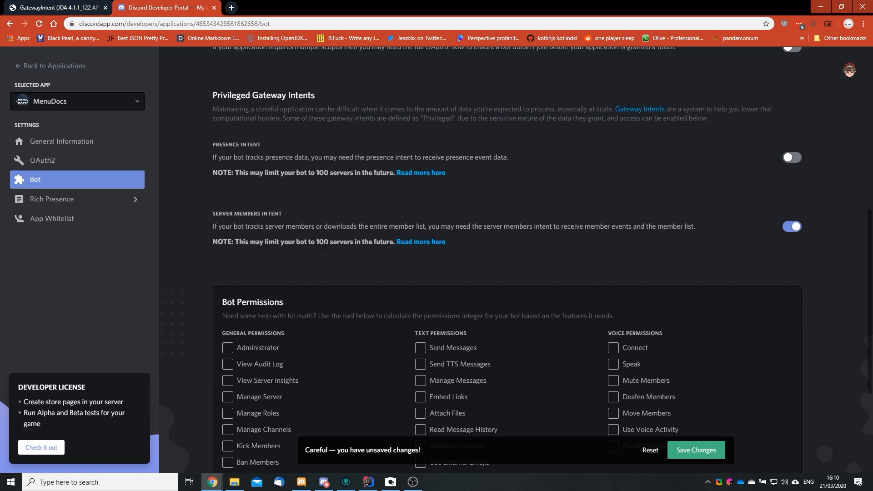
mouse_move(411, 238)
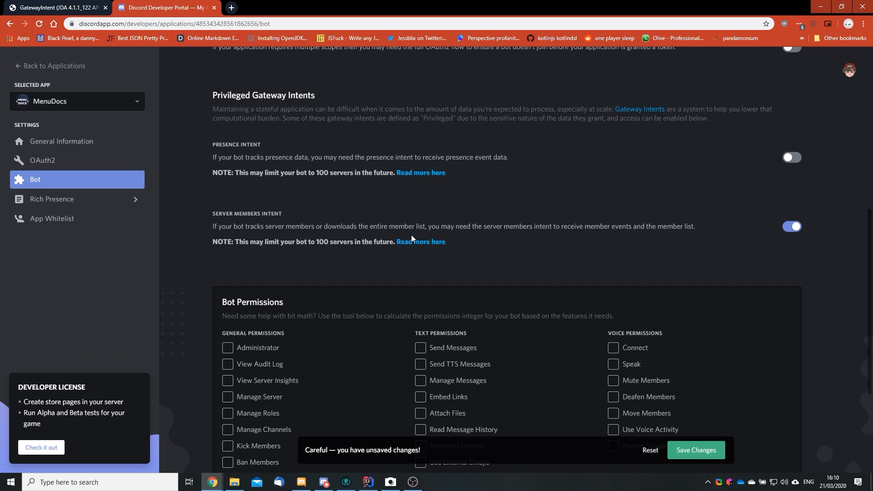
mouse_move(451, 274)
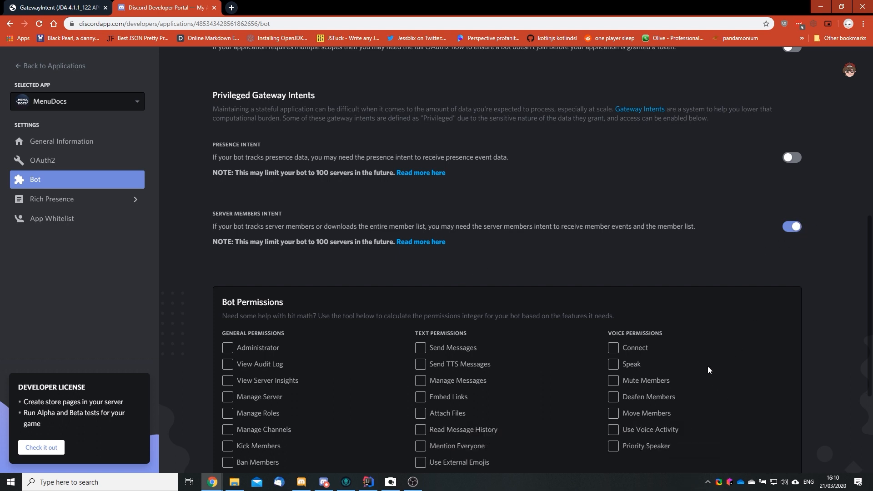
mouse_move(678, 345)
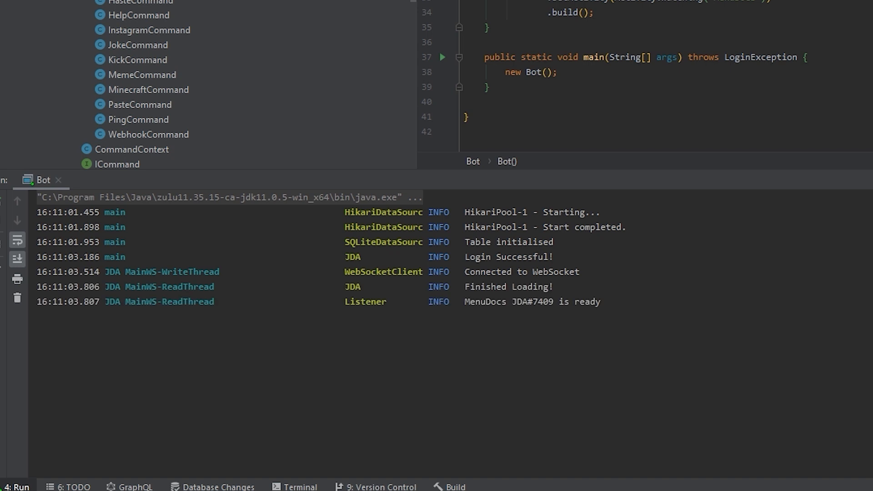
double_click(487, 301)
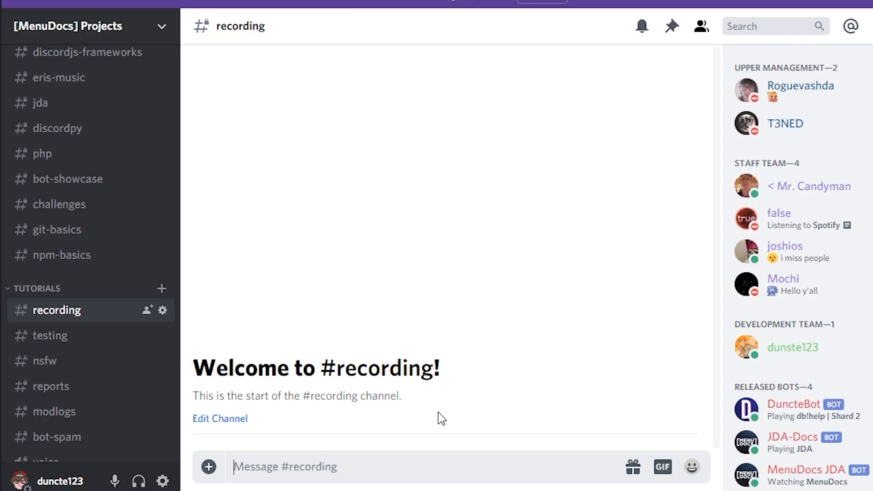
Send !!ping and then !!help in the #recording channel to get the bot's replies
text(j)
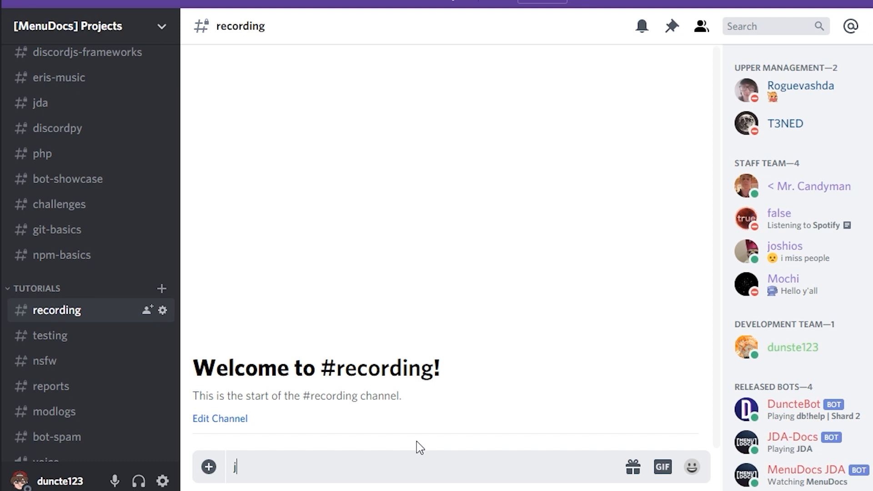
text(!!p)
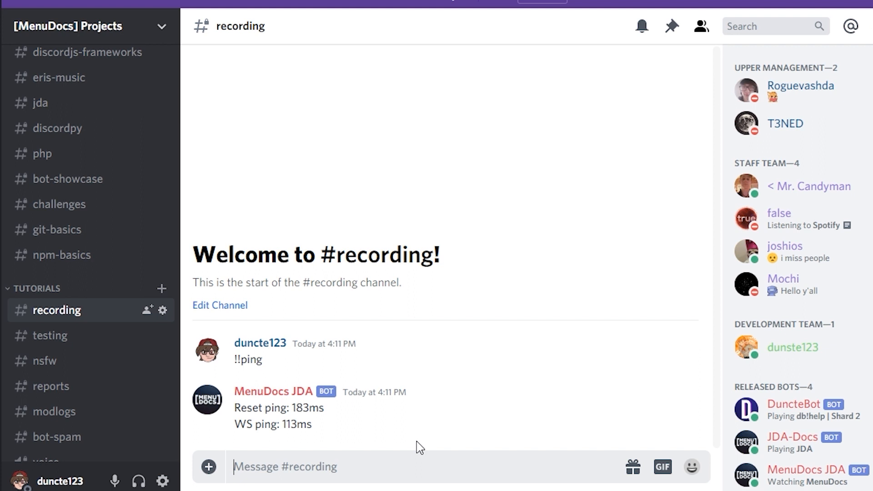
text(!!)
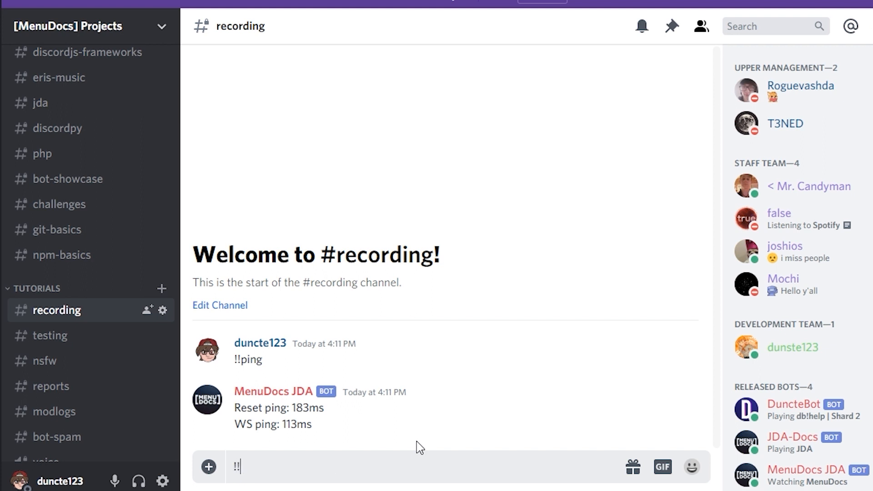
text(he)
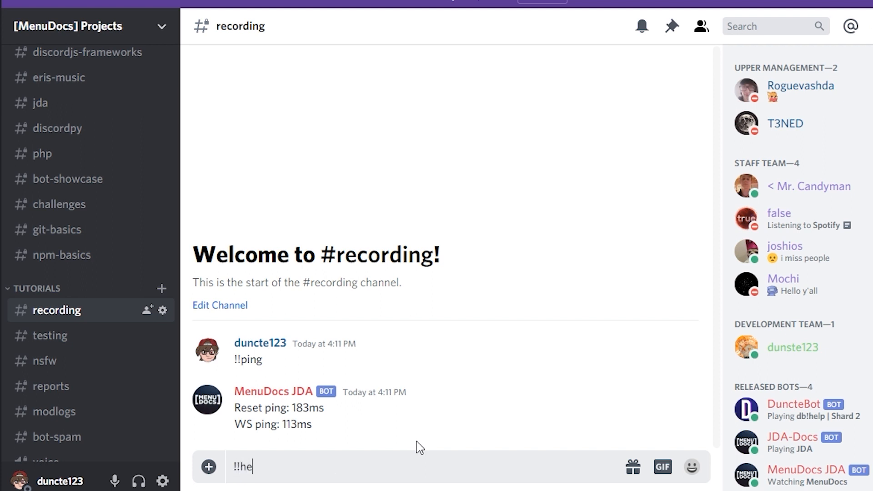
key(Return)
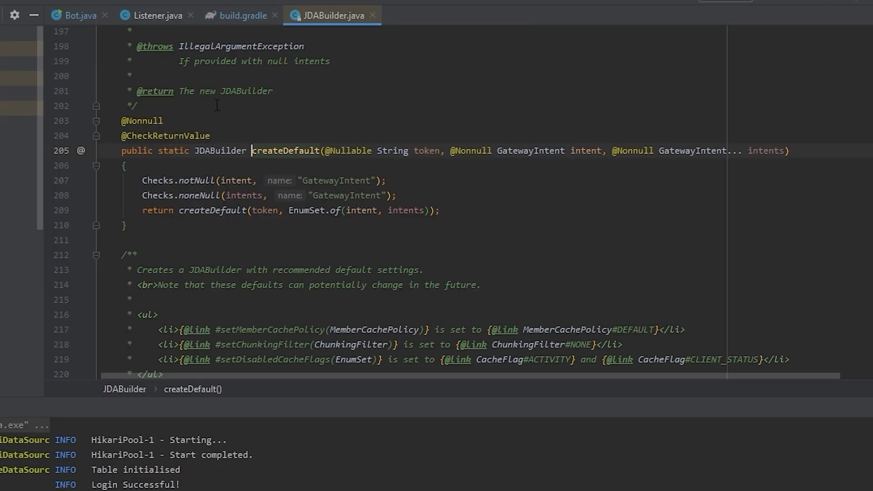
mouse_move(280, 256)
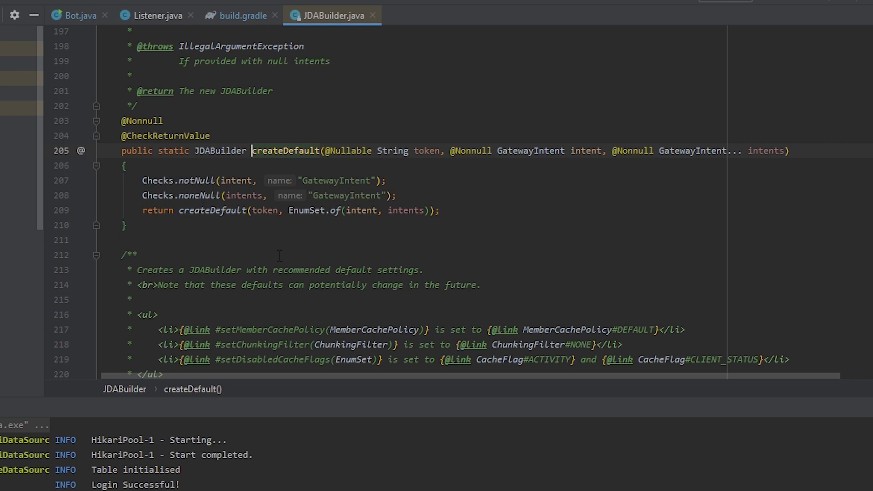
Review applyDefault's setDisabledCacheFlags line in JDABuilder, then return to Bot.java
scroll(down, 3)
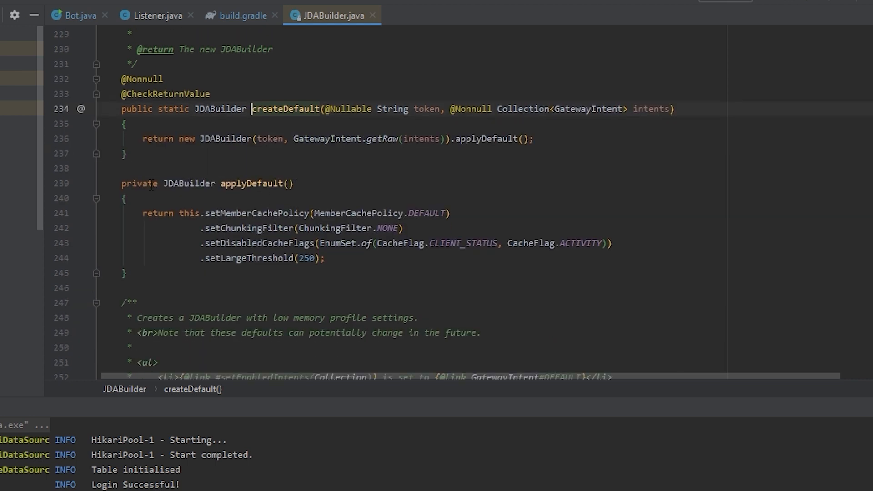
click(126, 273)
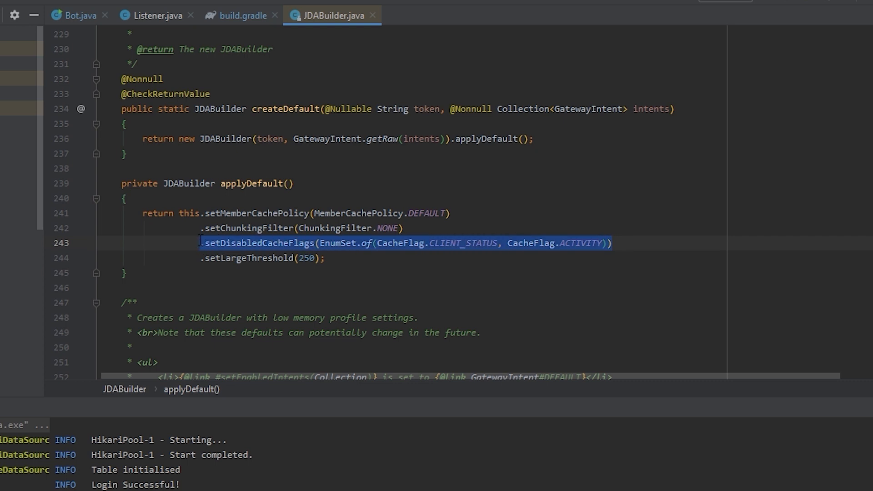
click(79, 16)
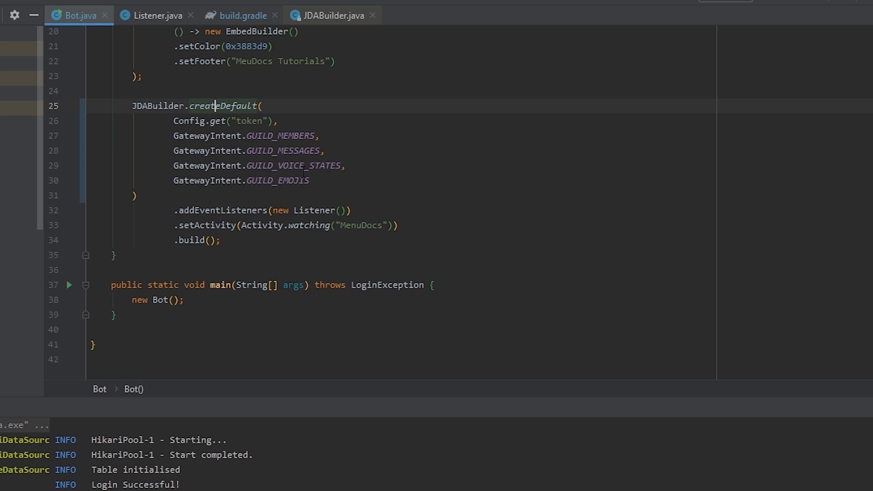
Chain .setDisabledCacheFlags(EnumSet.of(CacheFlag.CLIENT_STATUS, CacheFlag.ACTIVITY)) after createDefault, one flag per line
text(.setDisabledCacheFlags(EnumSet.of(CacheFlag.CLIENT_STATUS, CacheFlag.ACTIVITY)))
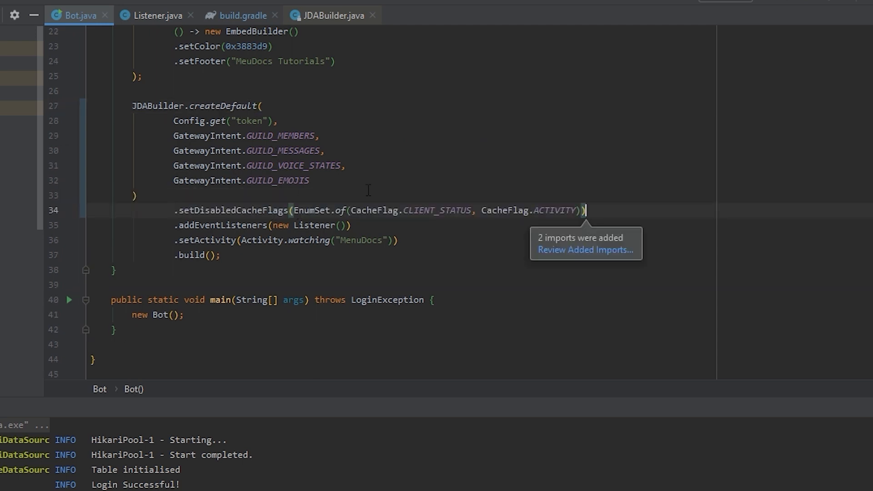
key(Enter)
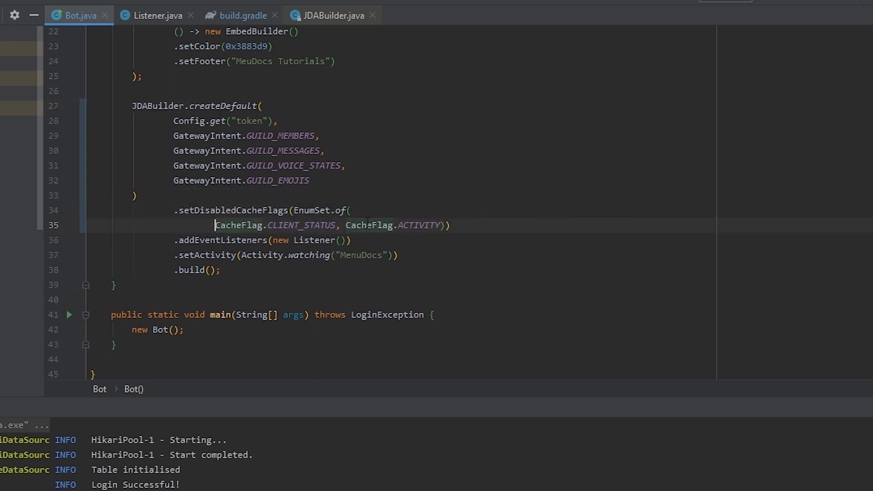
key(Enter)
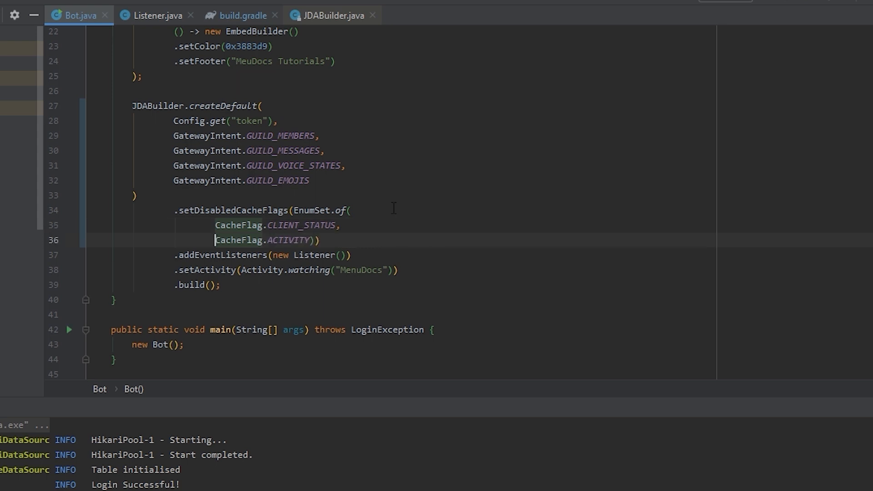
key(enter)
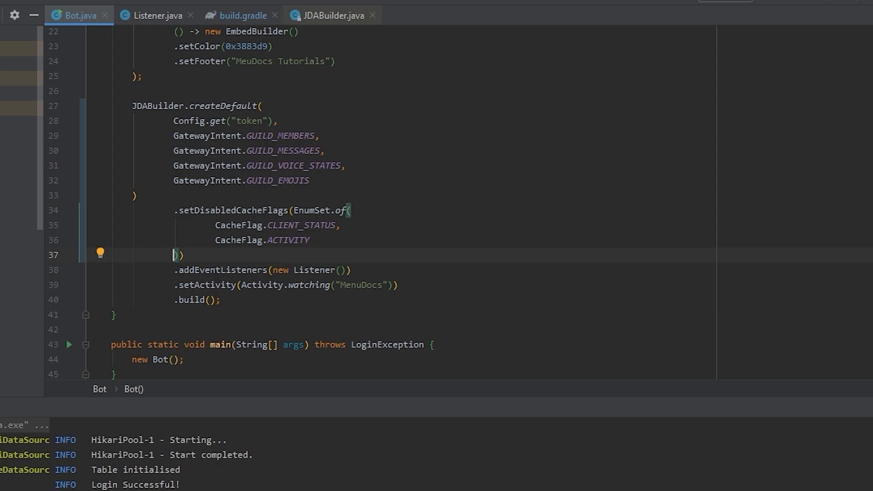
mouse_move(320, 181)
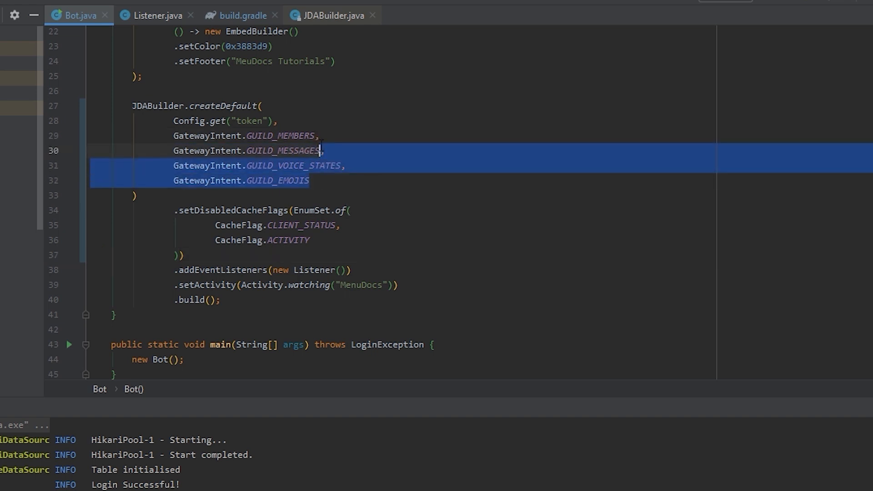
Remove the GUILD_VOICE_STATES and GUILD_EMOJIS intents and add CacheFlag.EMOTE and CacheFlag.VOICE_STATE to the disabled flags
key(Delete)
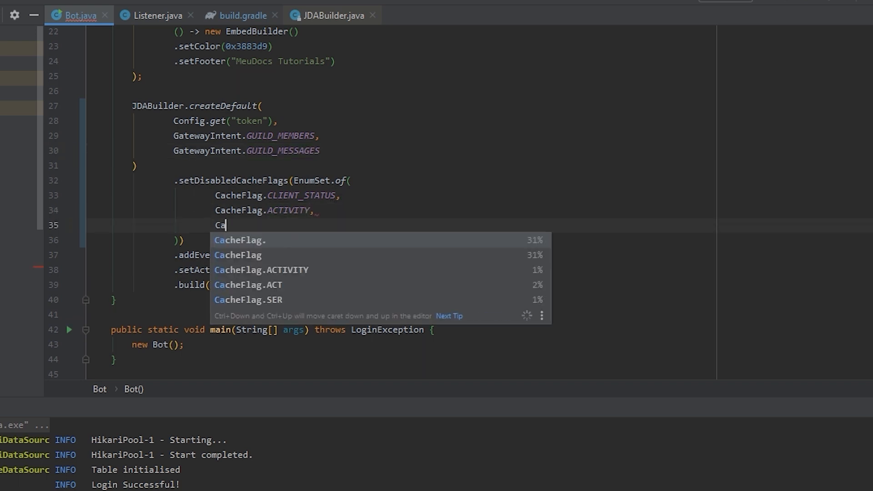
text(CacheFlag.EMOTE)
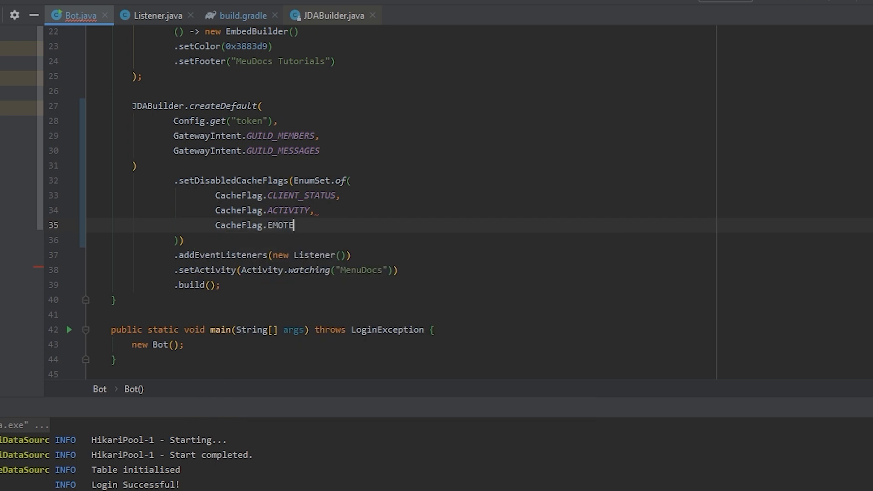
text(,)
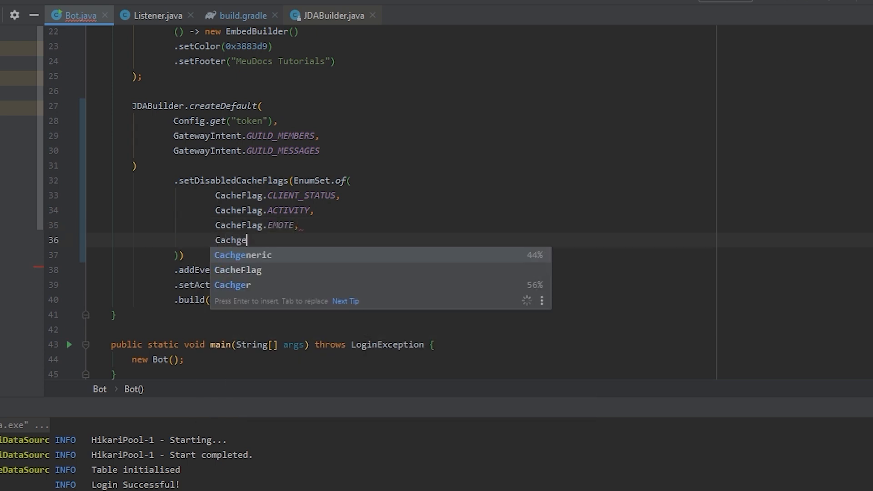
text(f)
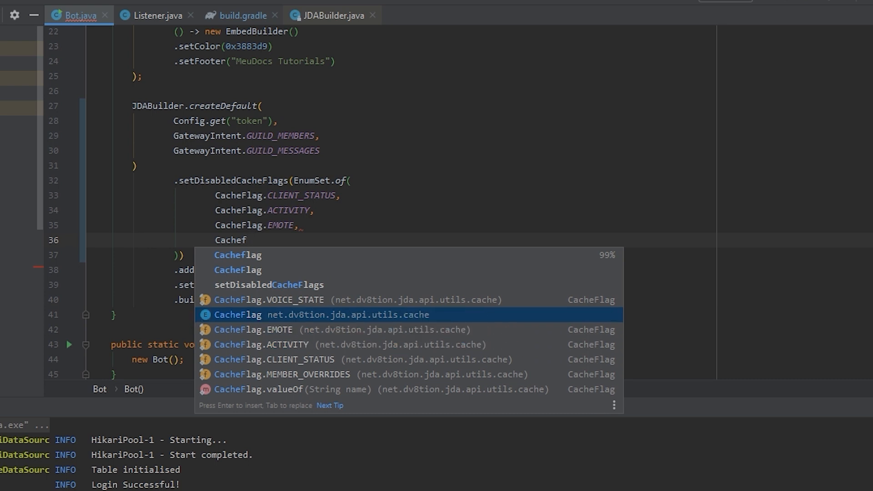
click(273, 300)
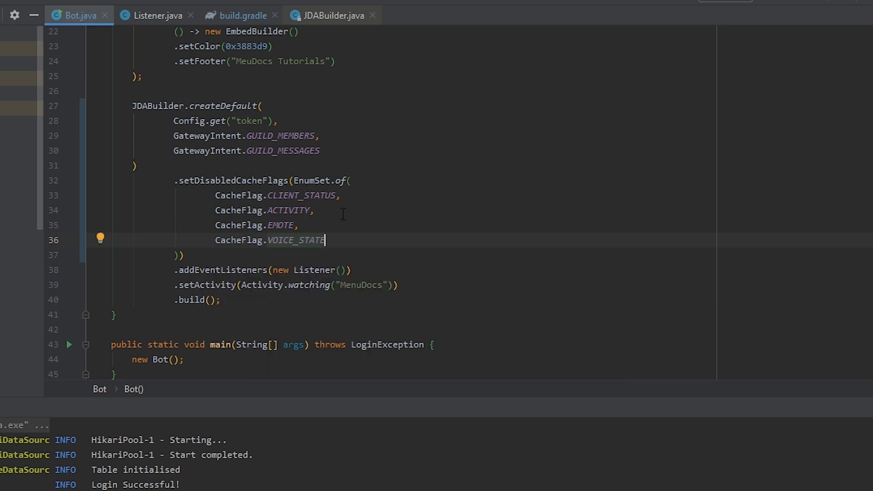
mouse_move(373, 248)
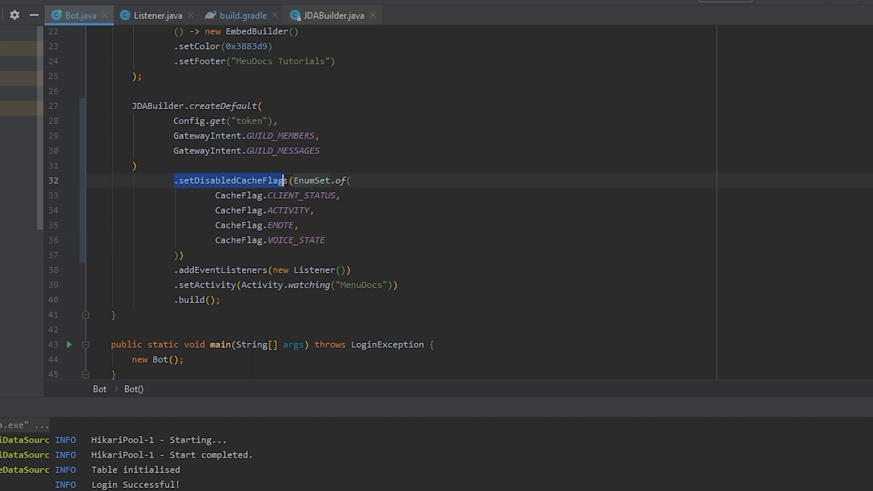
Navigate from the VOICE_STATE flag to its definition in CacheFlag.java
click(417, 210)
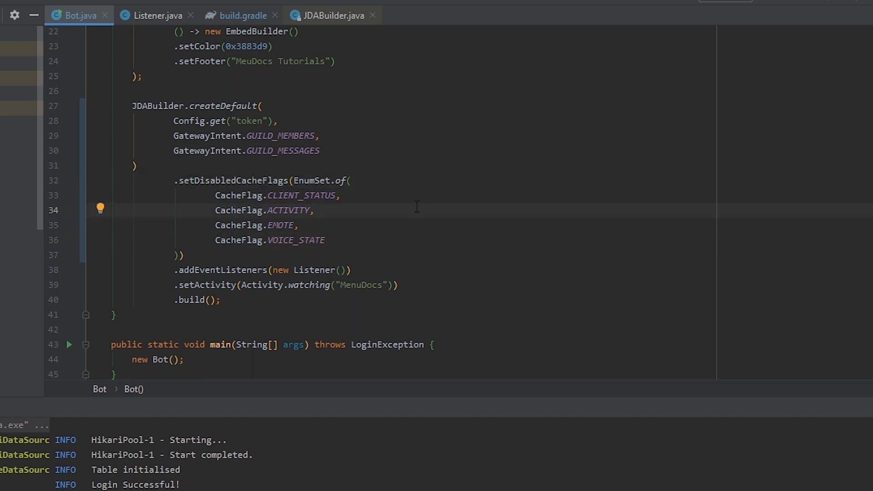
mouse_move(352, 243)
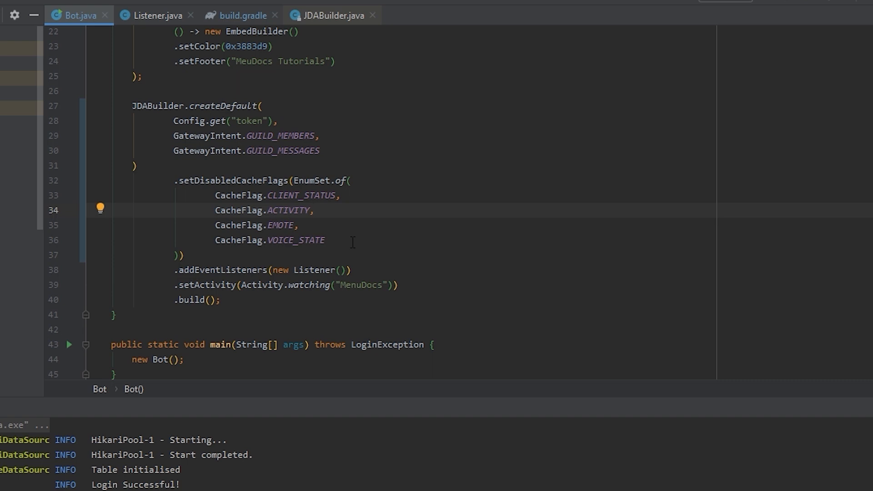
click(325, 240)
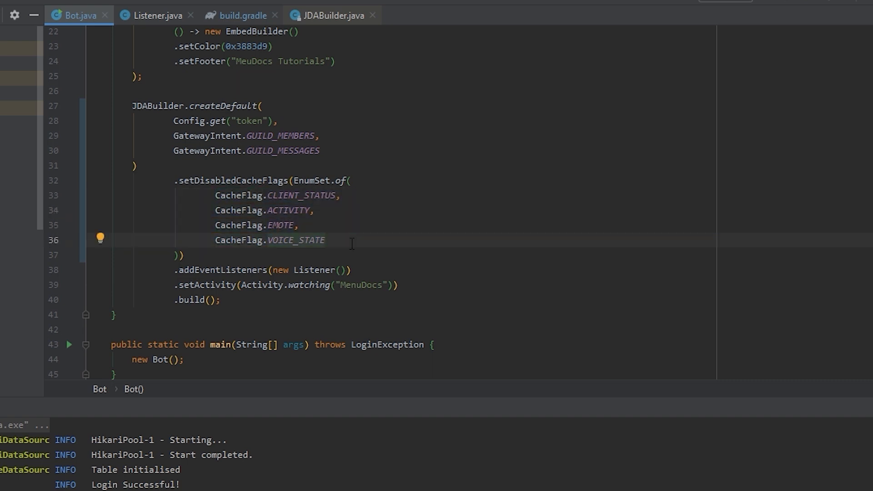
click(295, 240)
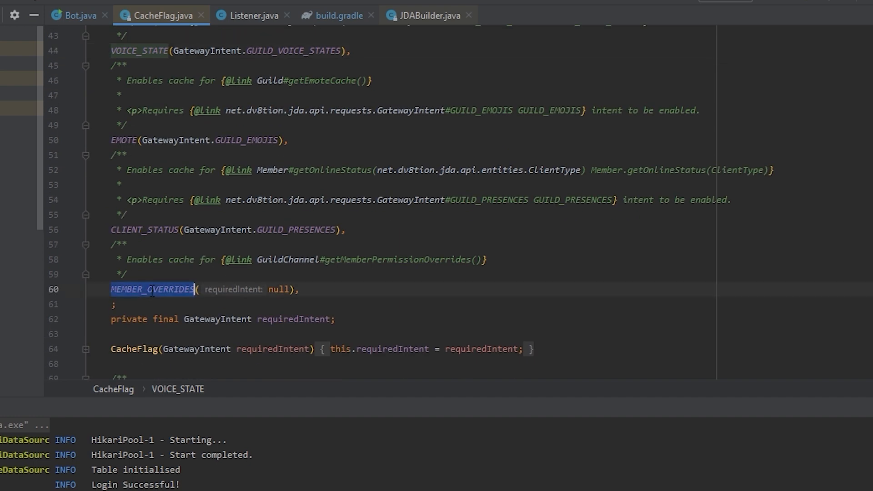
scroll(up, 3)
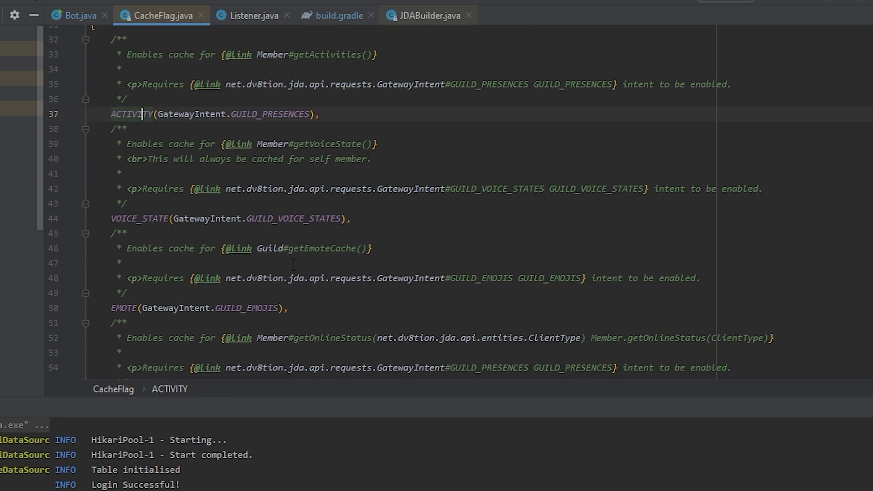
scroll(down, 3)
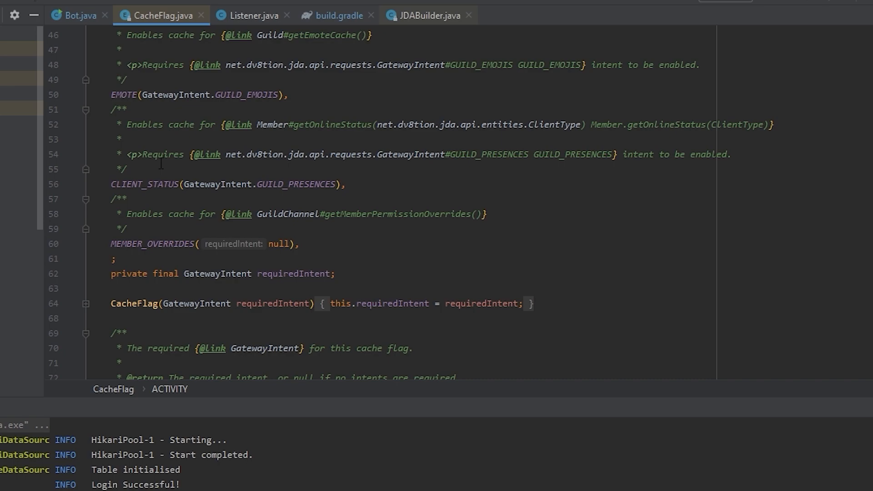
click(78, 16)
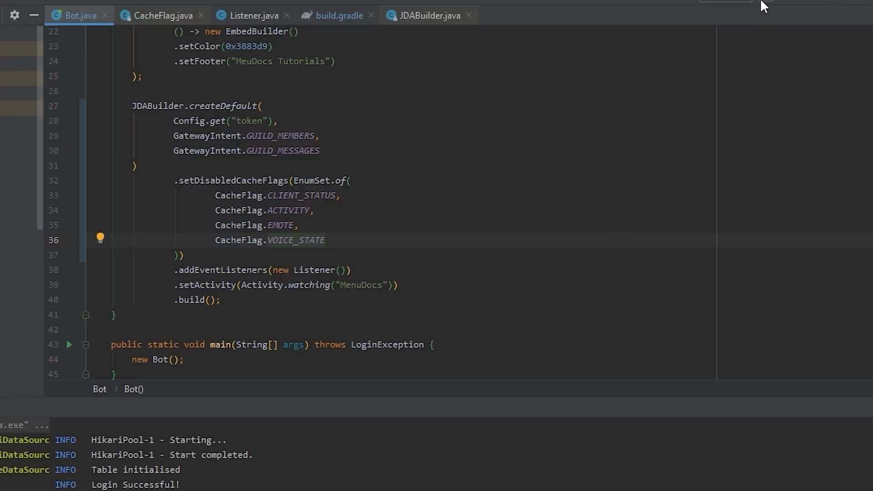